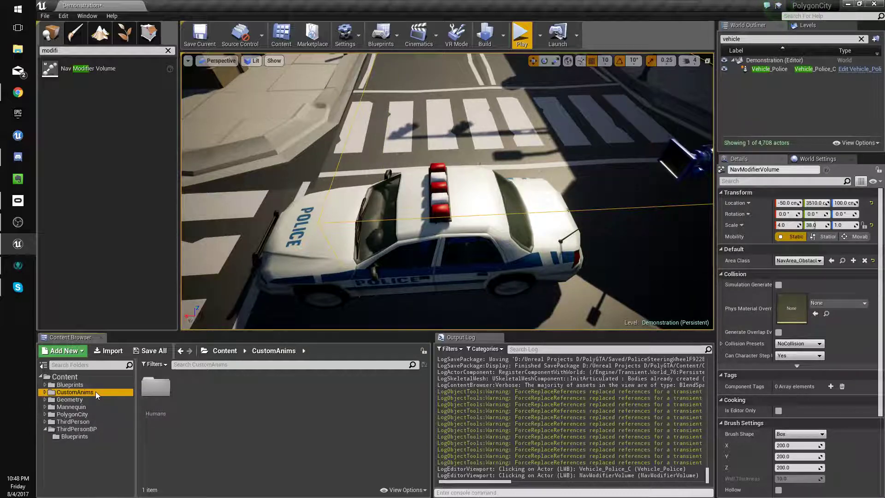
mouse_move(156, 388)
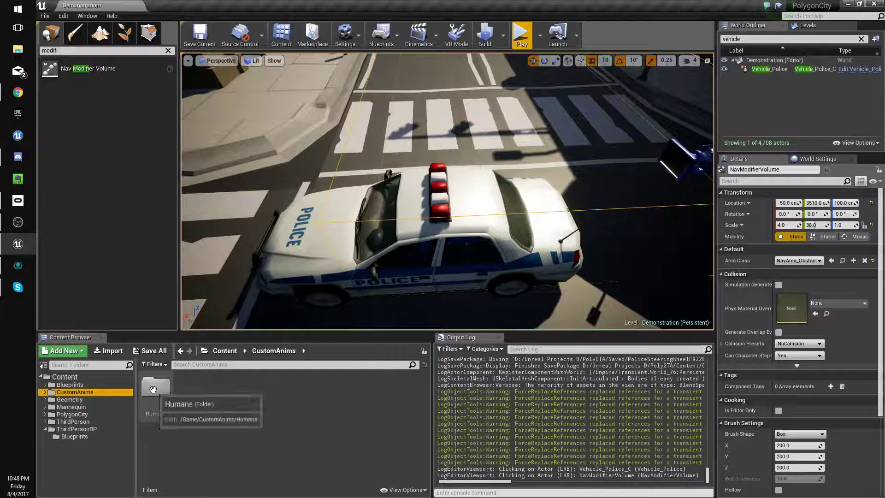
- Create AnimBP_PoliceCar for the SK_Veh_Car_Police skeleton in a new CustomAnims/Vehicles folder
double_click(151, 391)
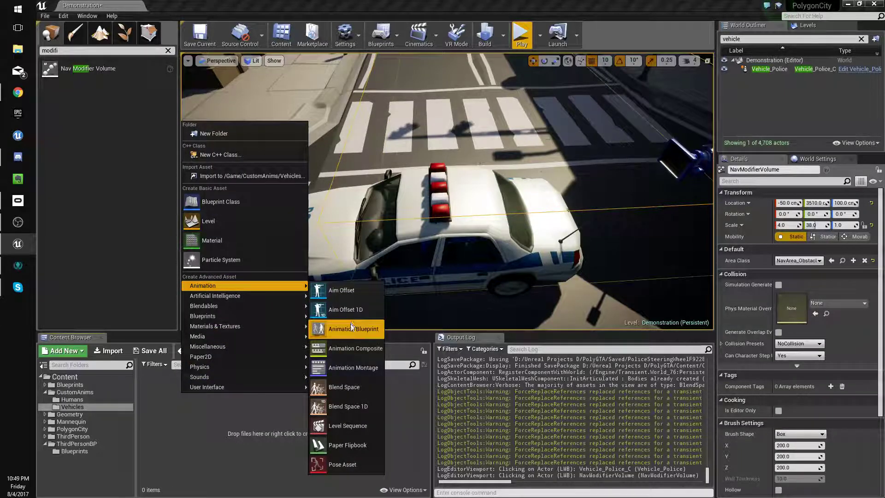
click(355, 329)
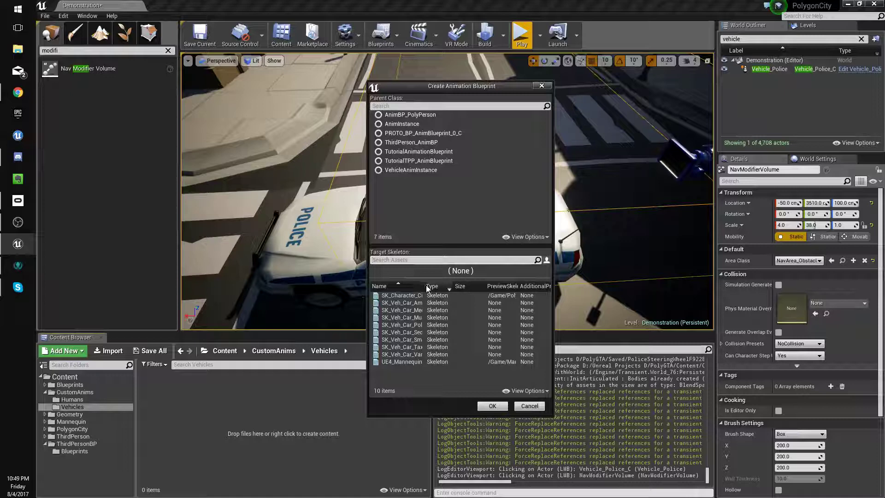
click(402, 324)
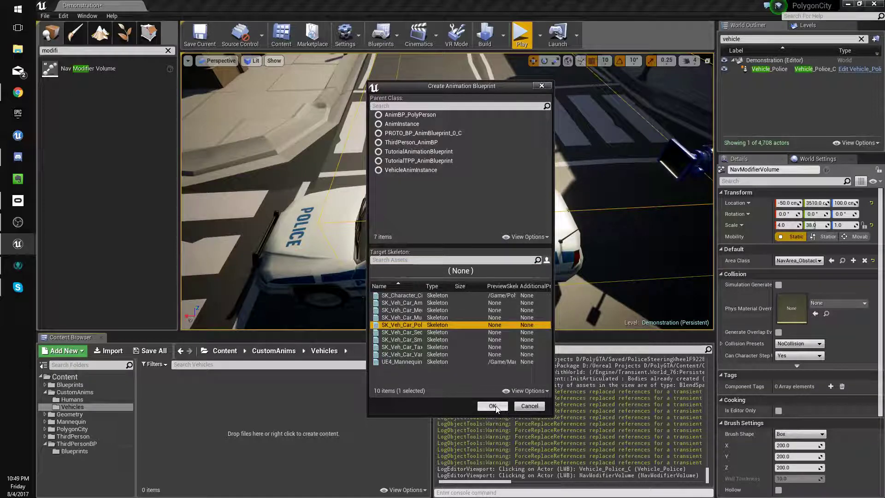
click(492, 406)
text(AnimBP_PoliceCar)
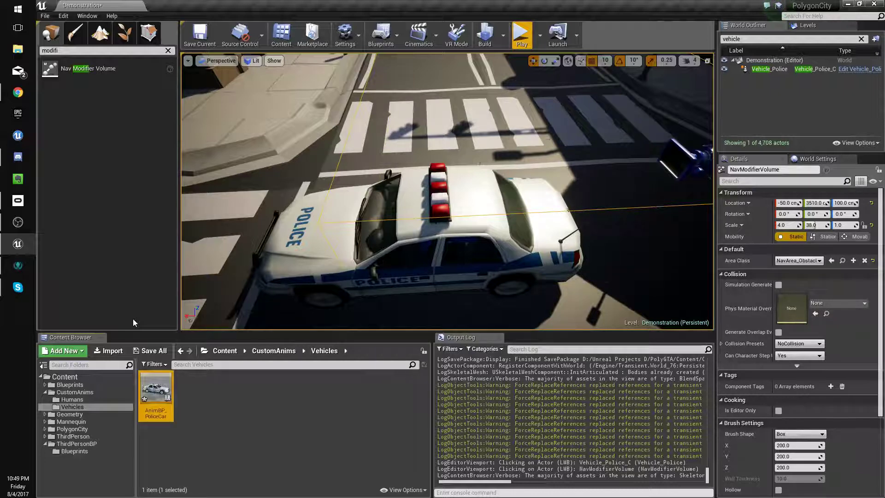
- Open AnimBP_PoliceCar and add a Component To Local node feeding Final Animation Pose
double_click(156, 390)
text(local)
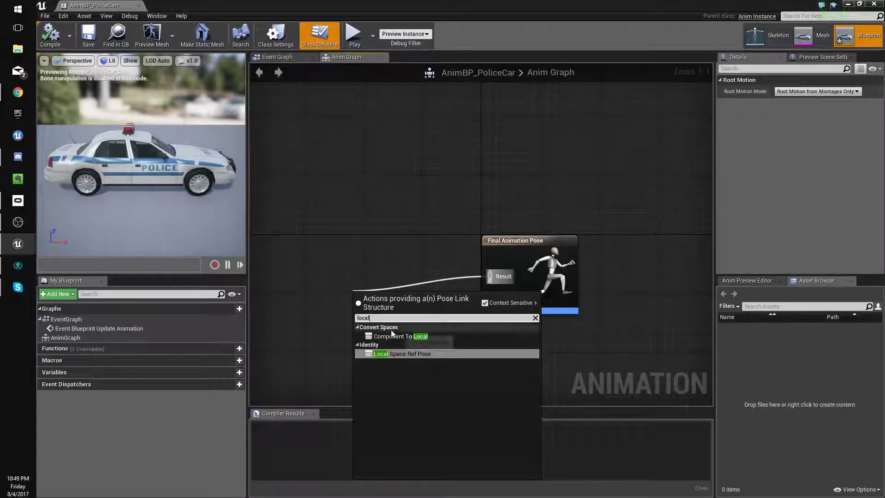
click(399, 336)
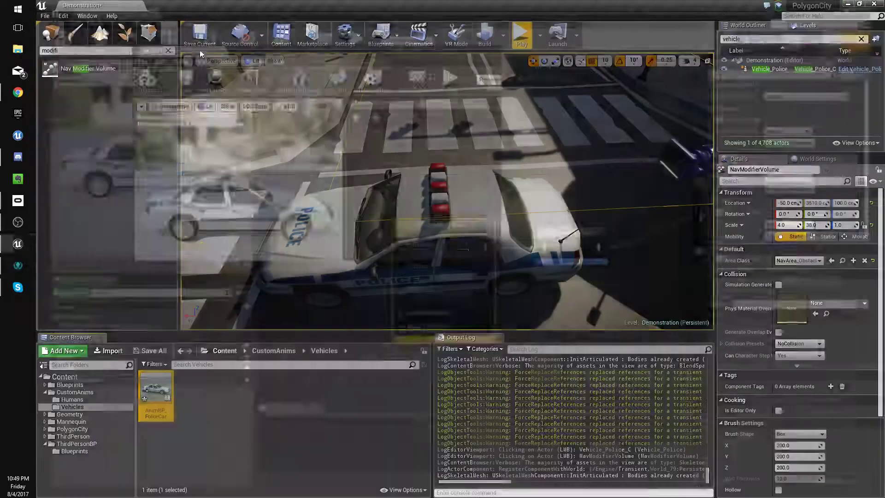
- Open SK_Veh_Car_Police_01 from Vehicles_Rigged and copy the SteeringW bone name from its skeleton
double_click(155, 390)
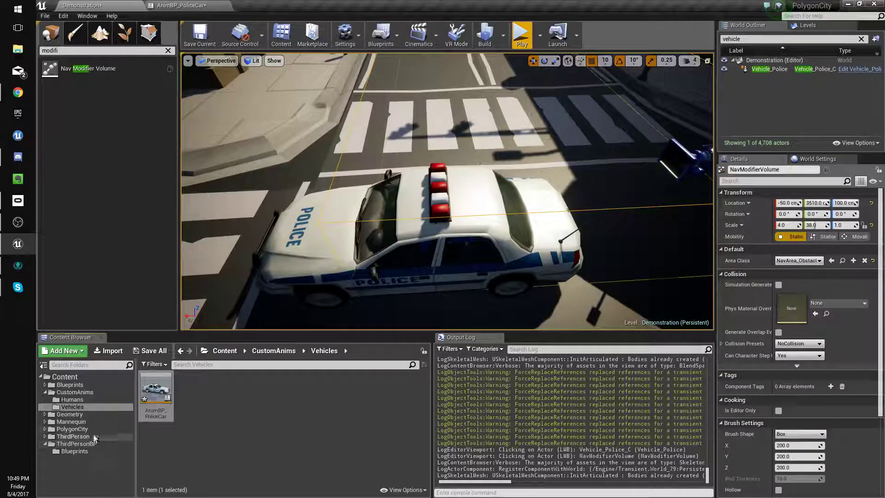
click(72, 428)
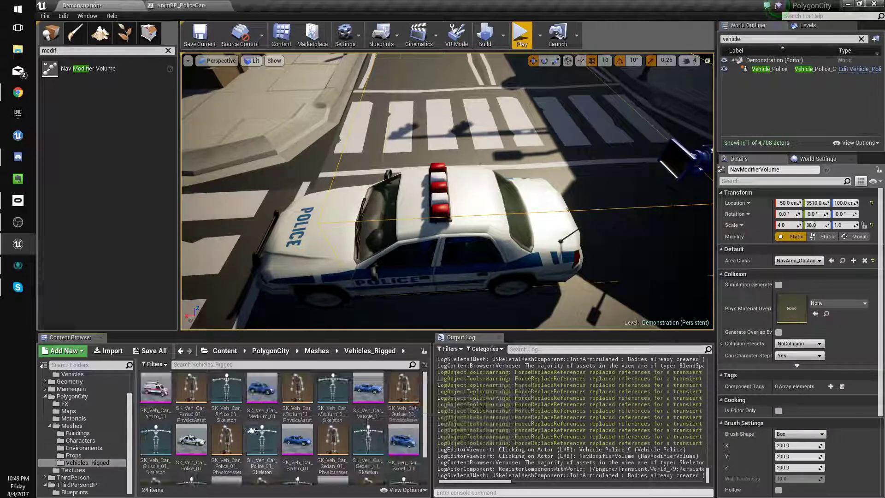
double_click(192, 438)
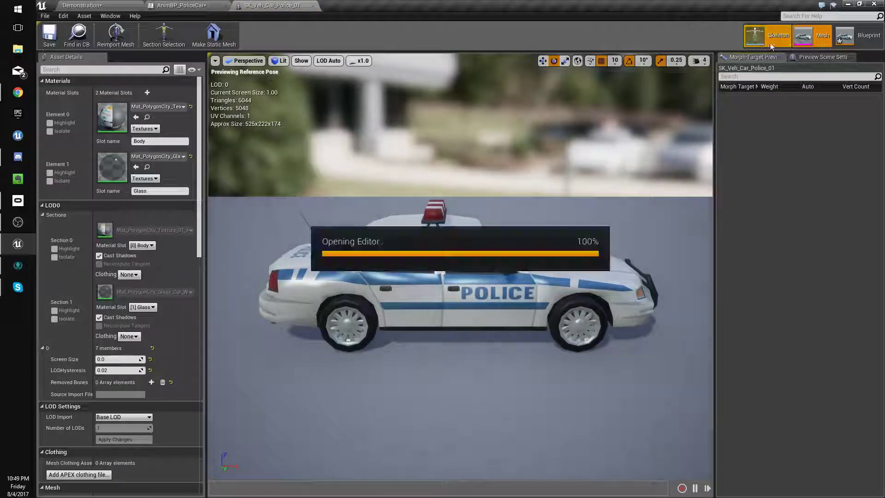
click(778, 35)
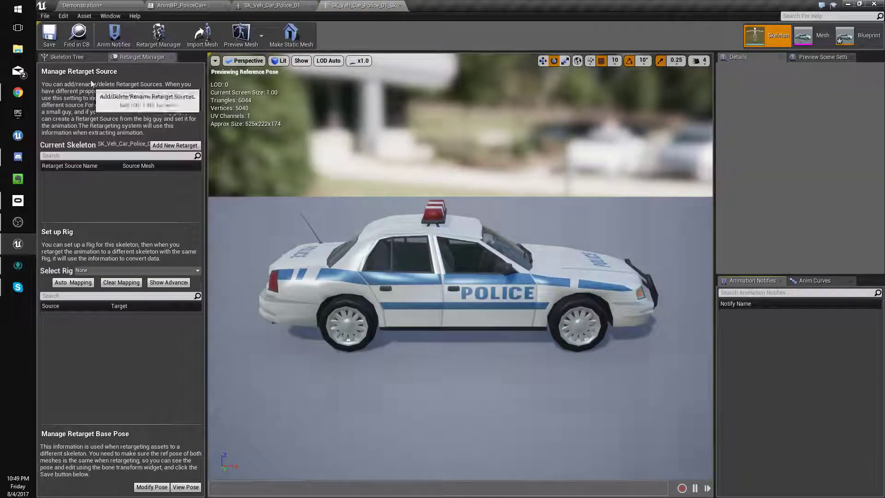
right_click(70, 149)
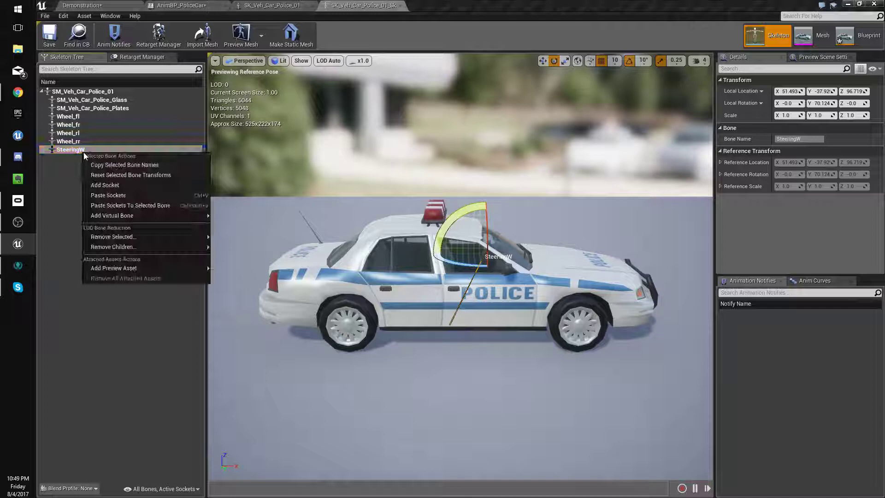
click(822, 35)
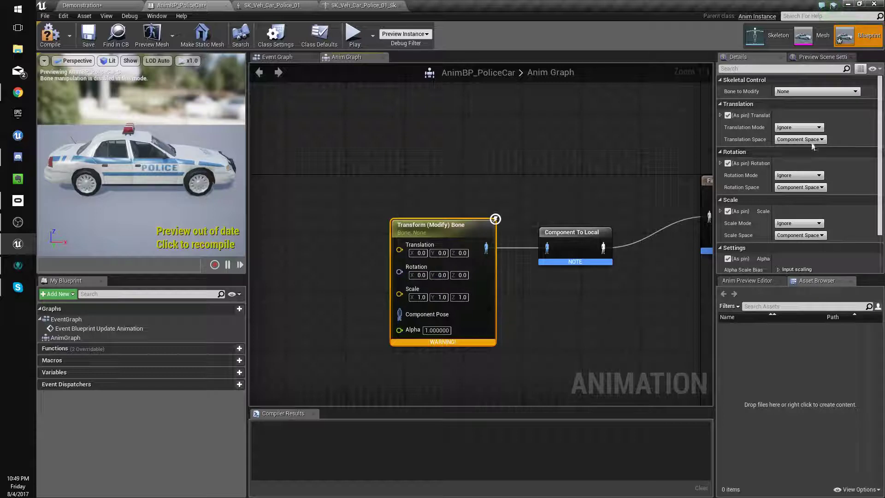
- Make Transform (Modify) Bone target SteeringW with pinned rotation, Replace Existing, Bone Space
click(816, 90)
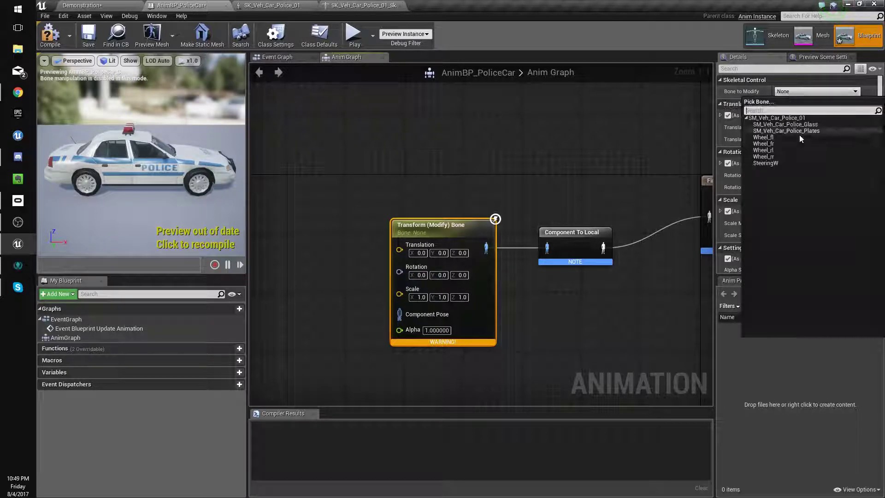
click(765, 163)
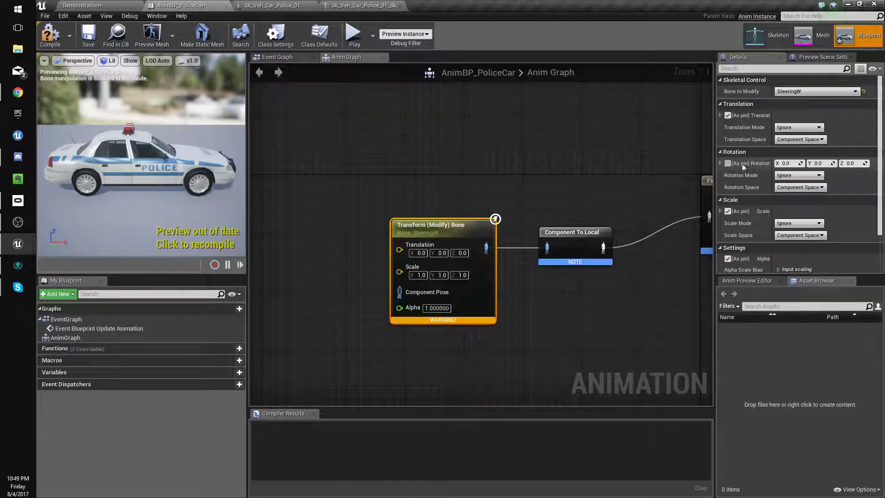
click(728, 163)
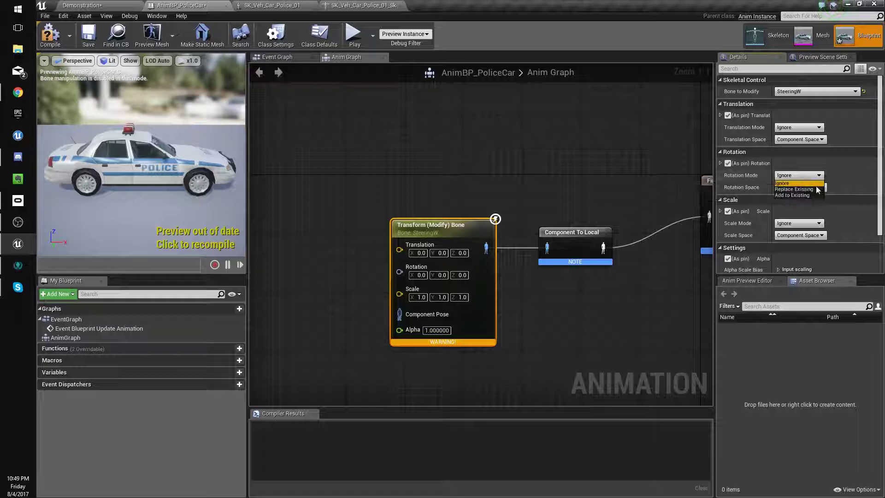
click(795, 189)
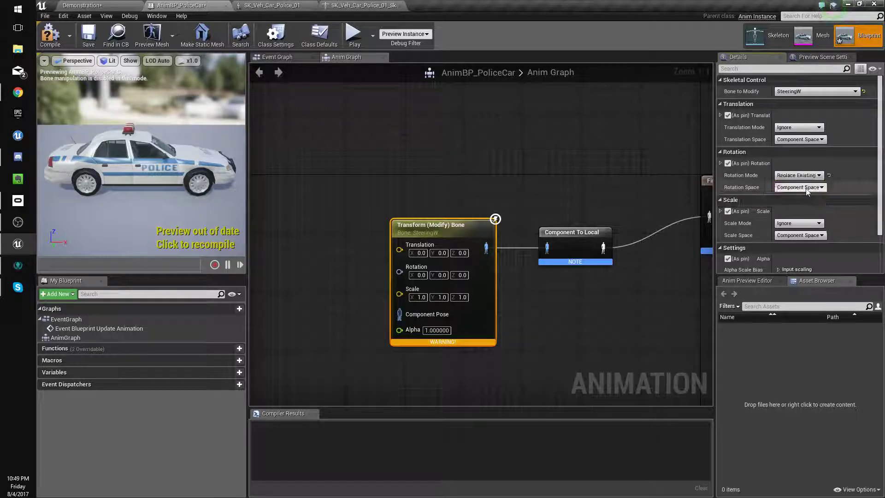
click(798, 186)
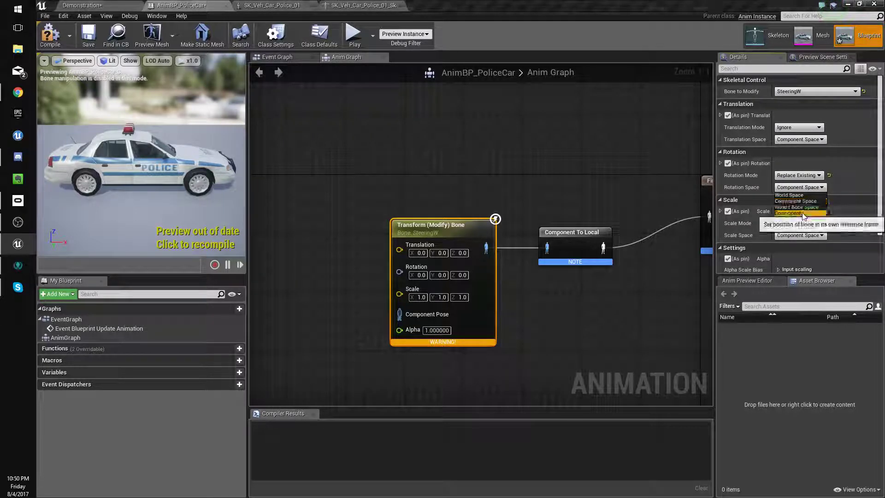
click(797, 207)
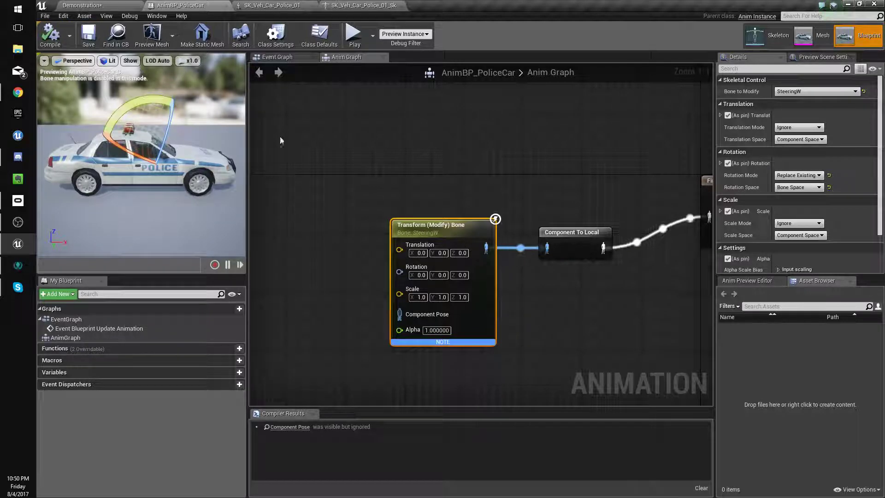
drag(443, 225, 557, 238)
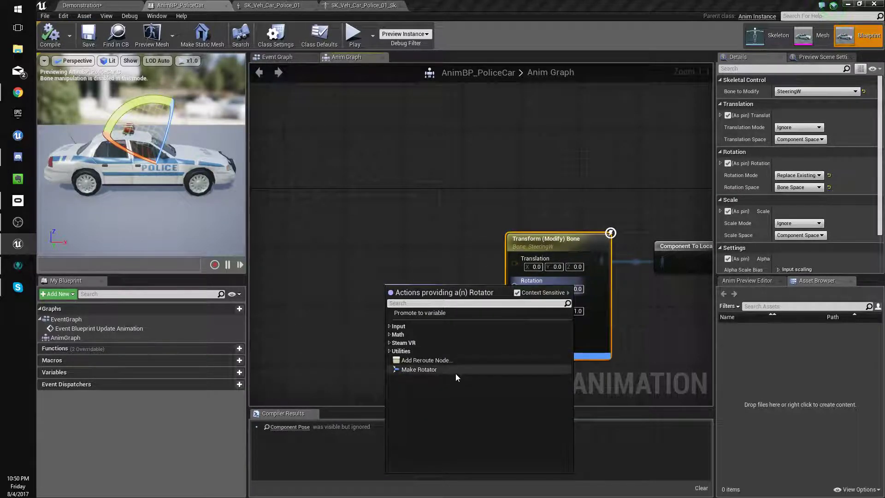
- Feed SteeringW's rotation a Make Rotator with yaw from Map Range Clamped (-1–1 to -60–60)
click(419, 369)
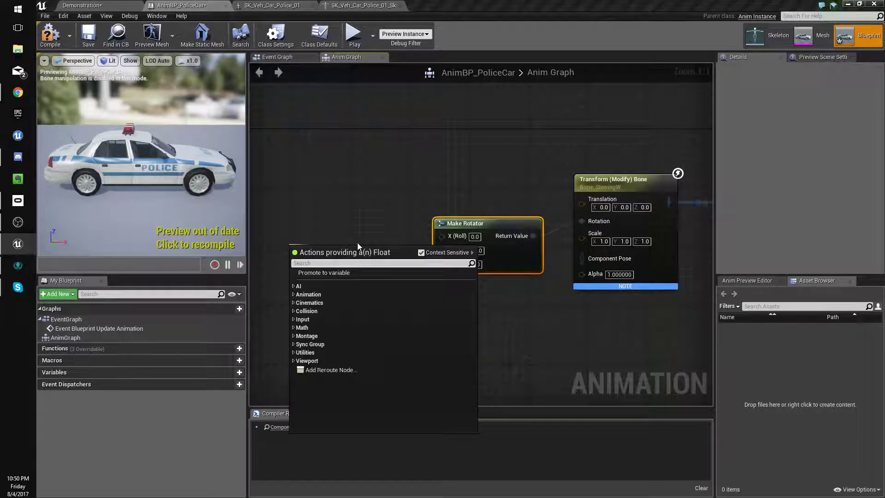
text(range)
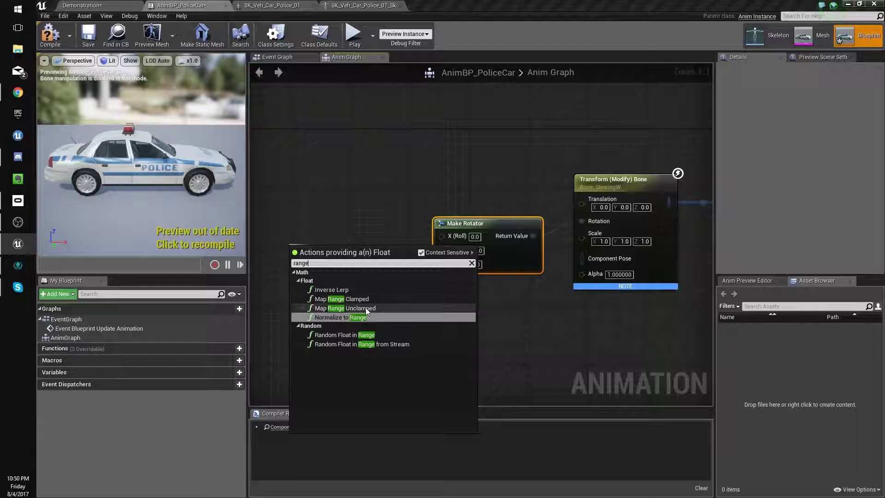
click(342, 299)
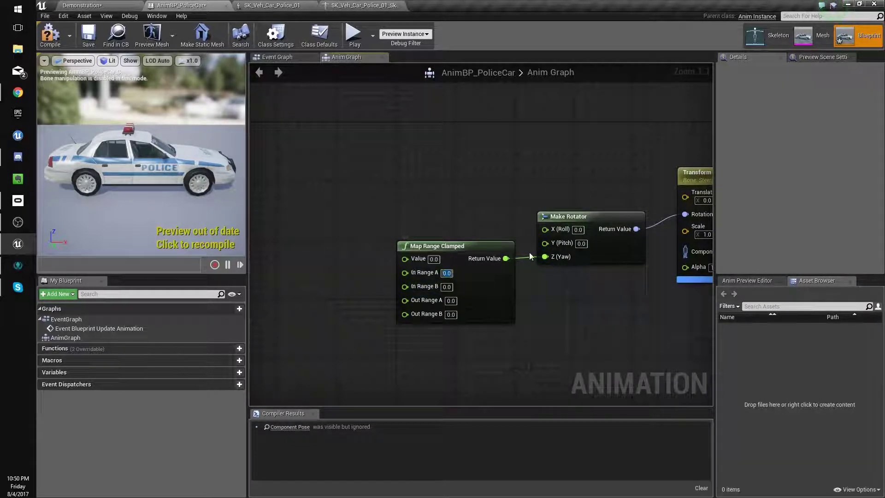
text(-1)
click(447, 286)
text(1)
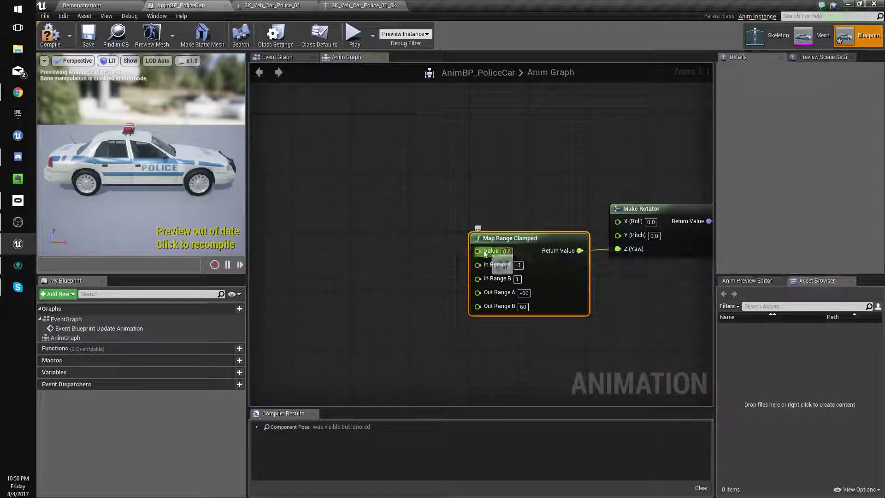
click(277, 58)
text(cast to)
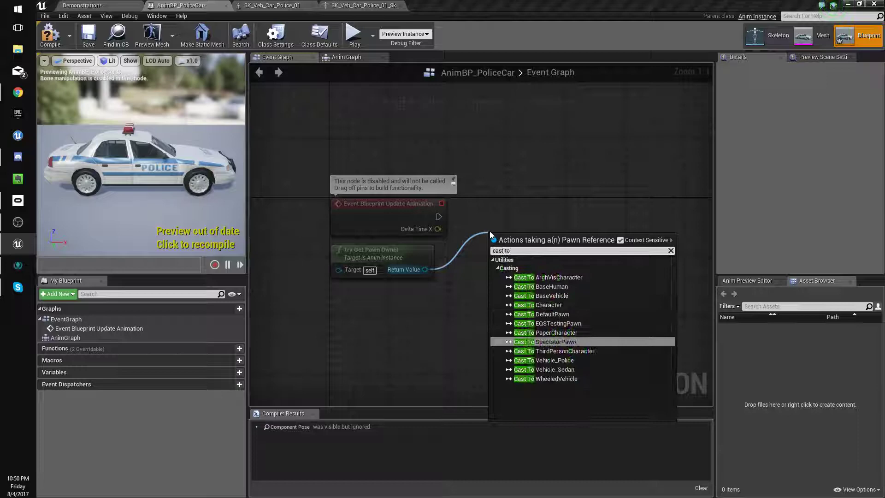
- In the Event Graph, cast the pawn owner to BaseVehicle and store it in VehiclePawn
text(base)
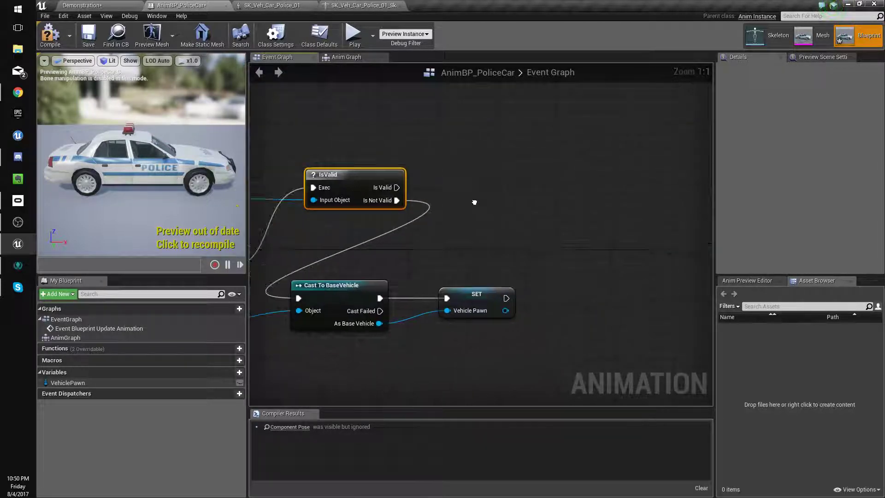
drag(474, 202, 395, 271)
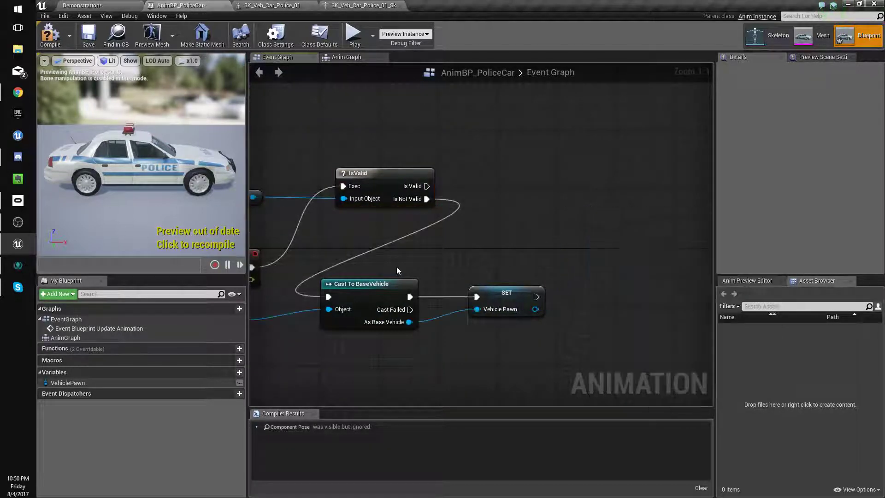
click(542, 227)
text(get s)
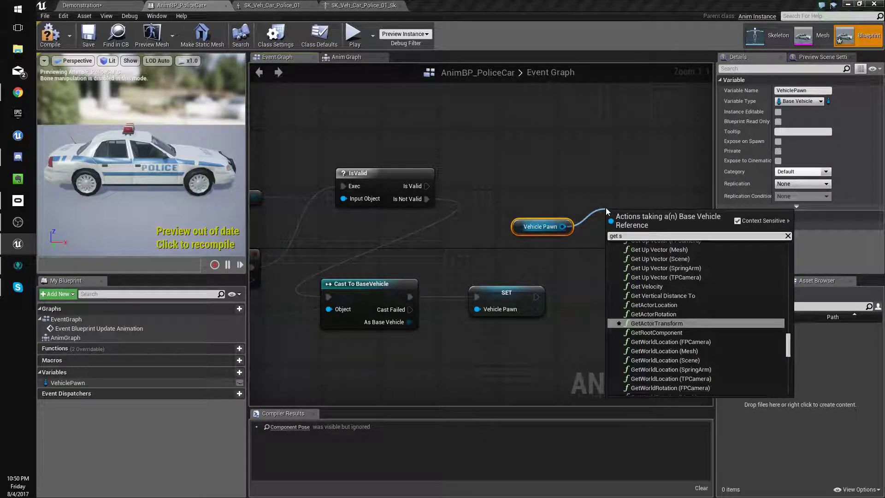
text(di)
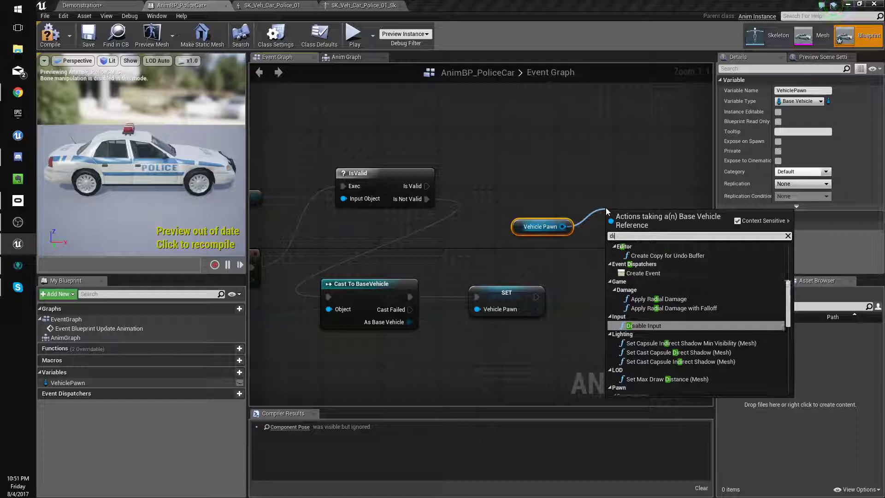
click(523, 134)
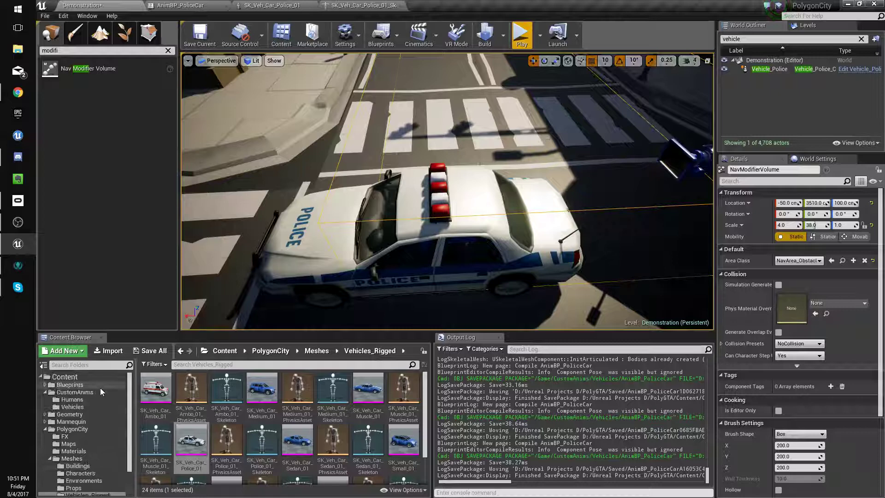
- Give BaseVehicle a float variable named Steering, then compile and save it
click(69, 384)
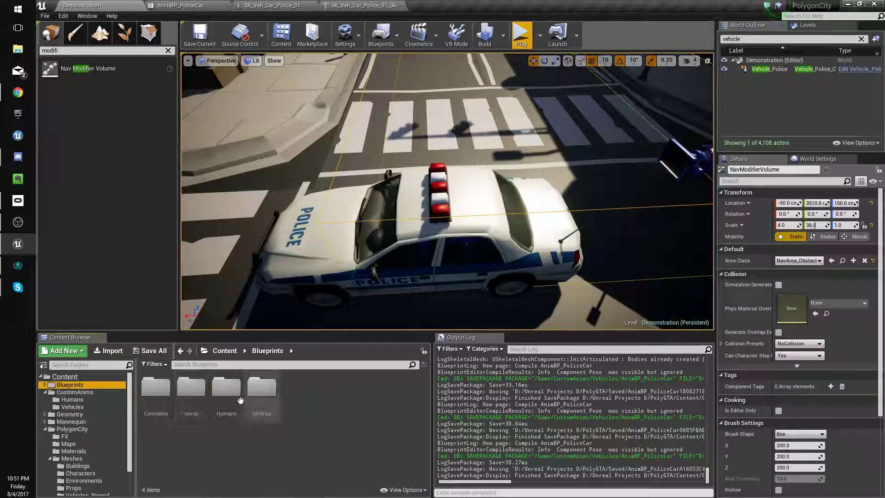
click(441, 5)
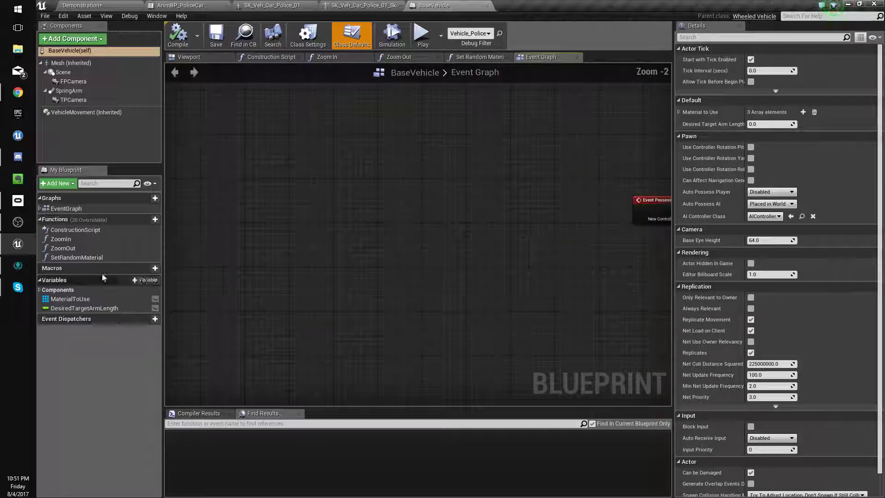
click(145, 279)
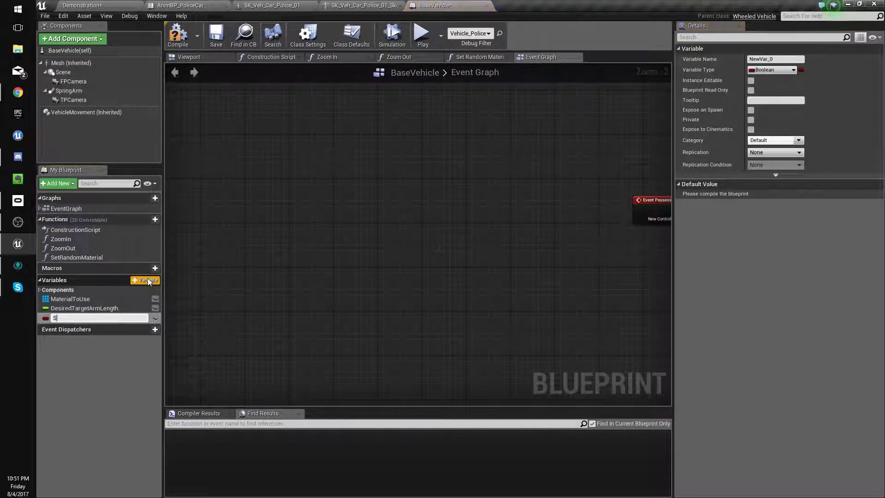
click(797, 70)
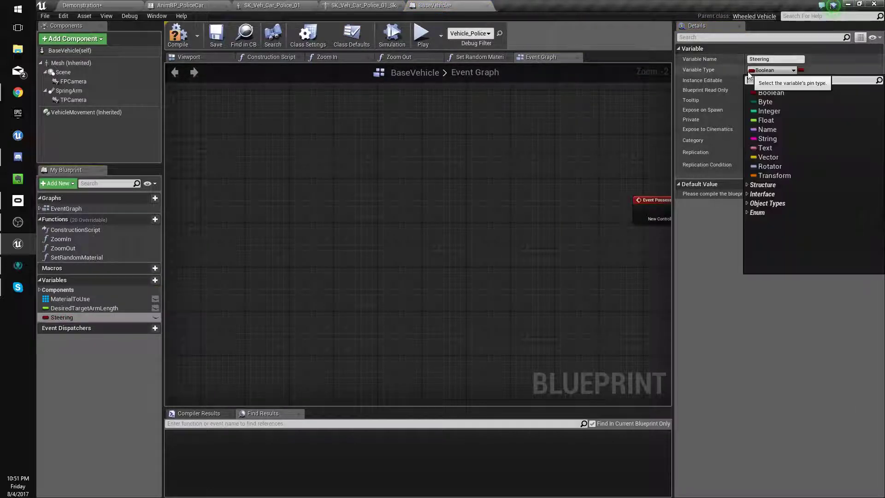
click(766, 120)
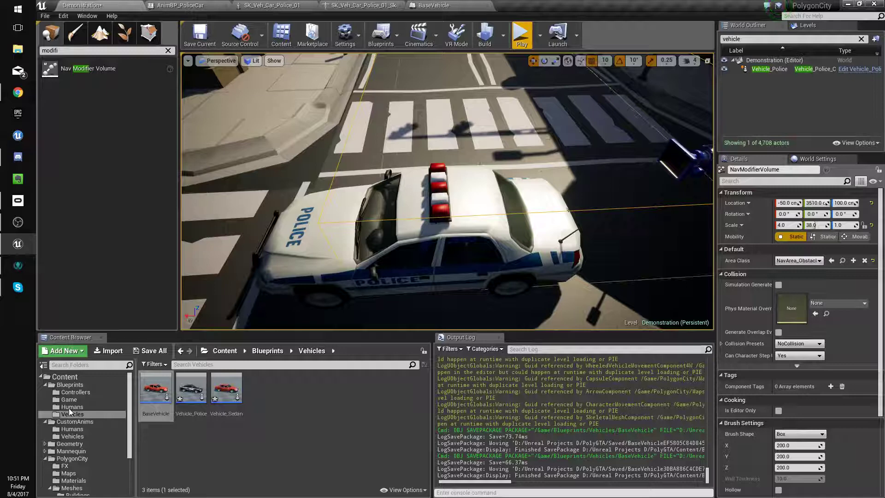
click(75, 393)
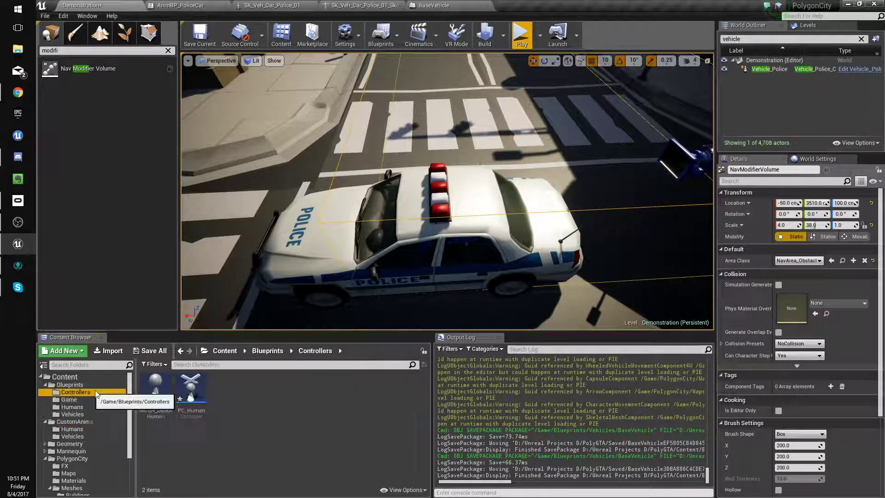
- In PC_HumanController, set the vehicle's Steering from the steering axis value and save
double_click(179, 390)
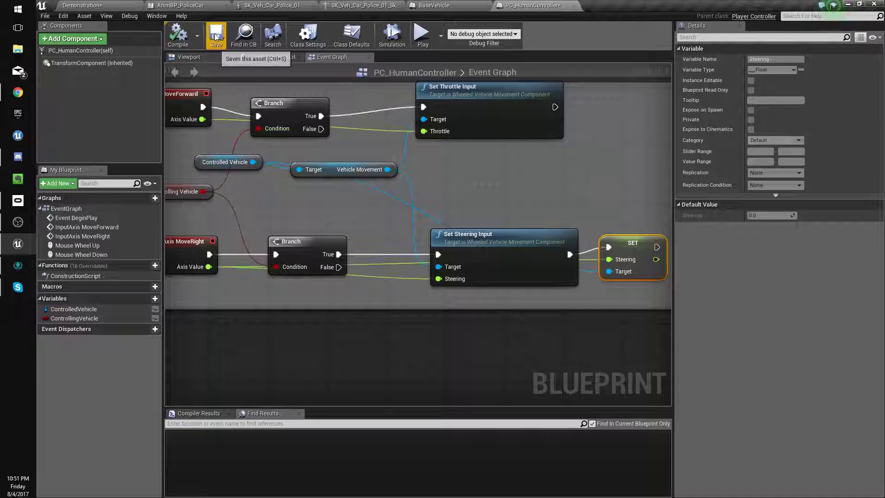
click(178, 6)
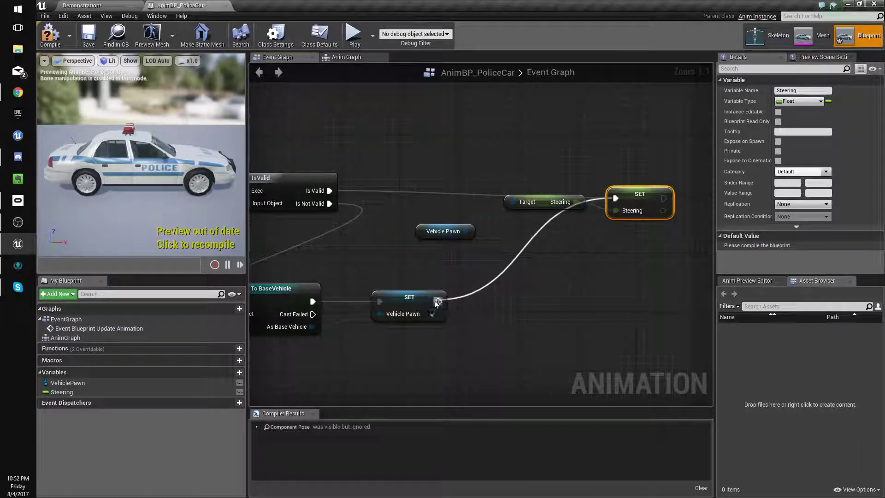
- Copy VehiclePawn's Steering into the AnimBP and place a Steering getter beside Map Range Clamped
click(50, 34)
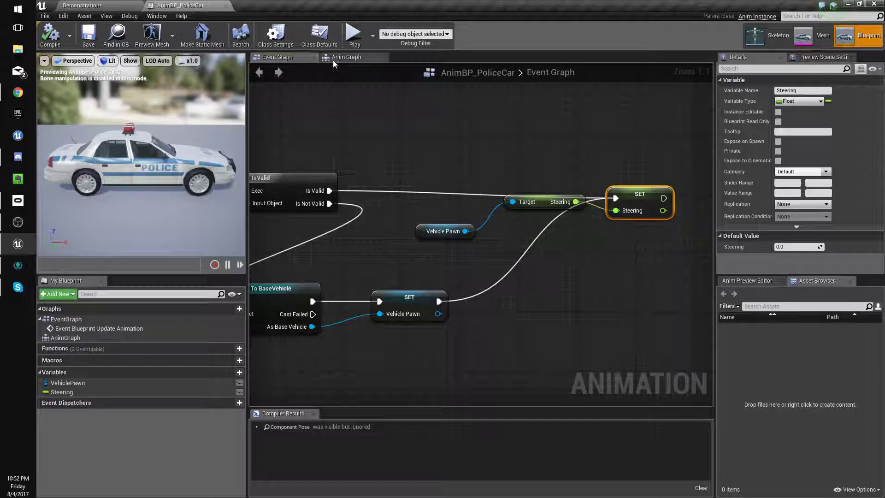
click(346, 57)
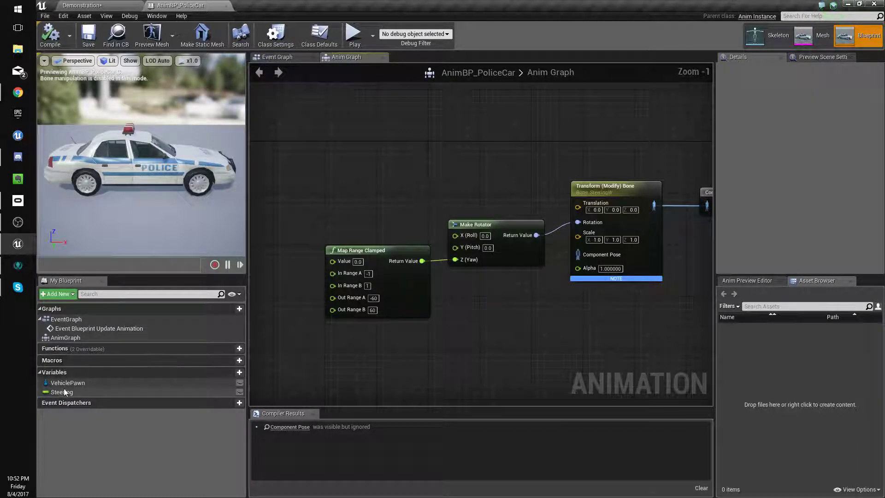
drag(61, 392, 287, 264)
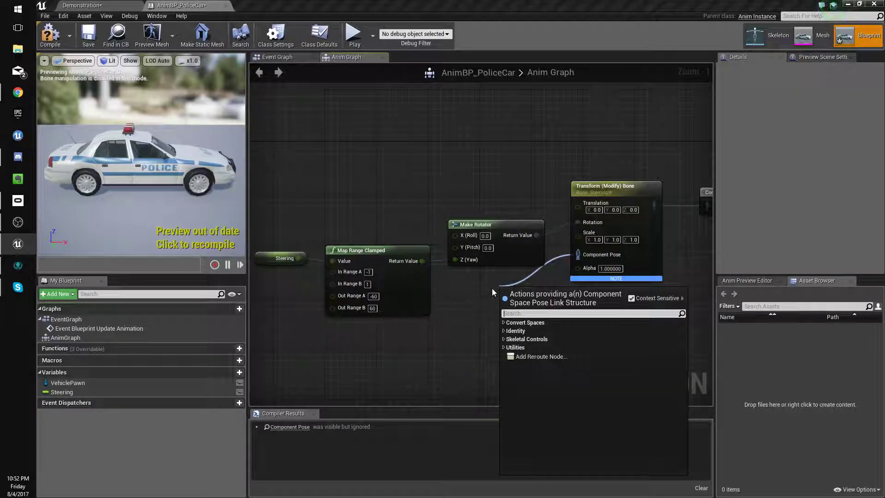
- Add a Local To Component conversion and a new state machine with an Idle state
text(local)
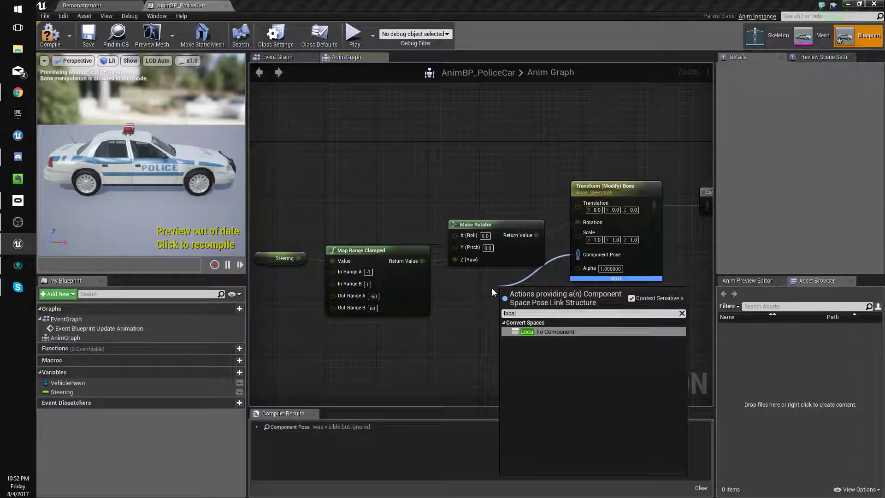
click(555, 331)
text(state)
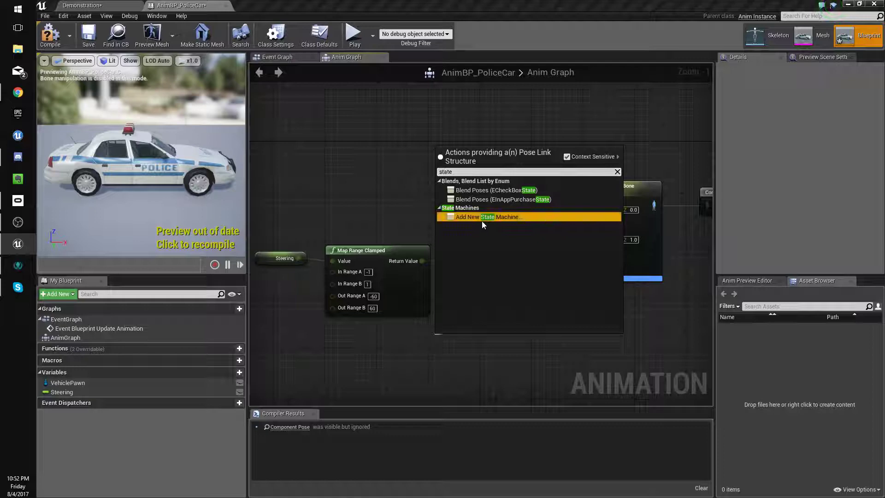
click(489, 217)
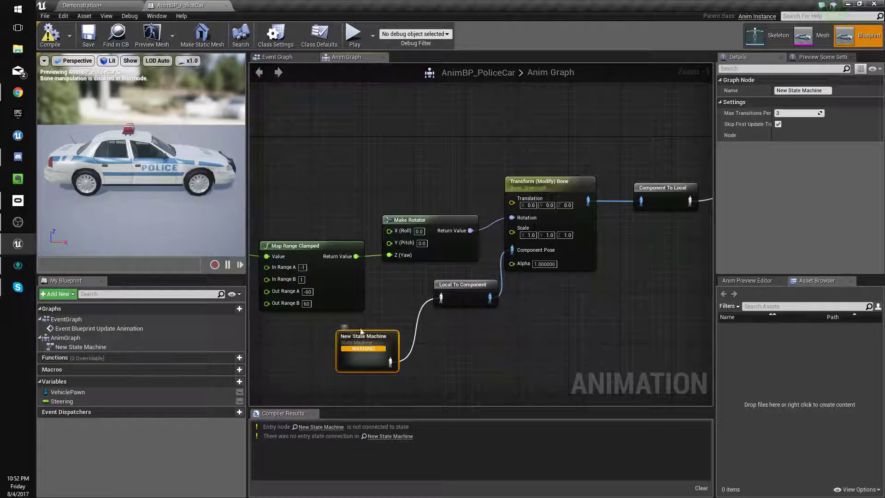
double_click(366, 350)
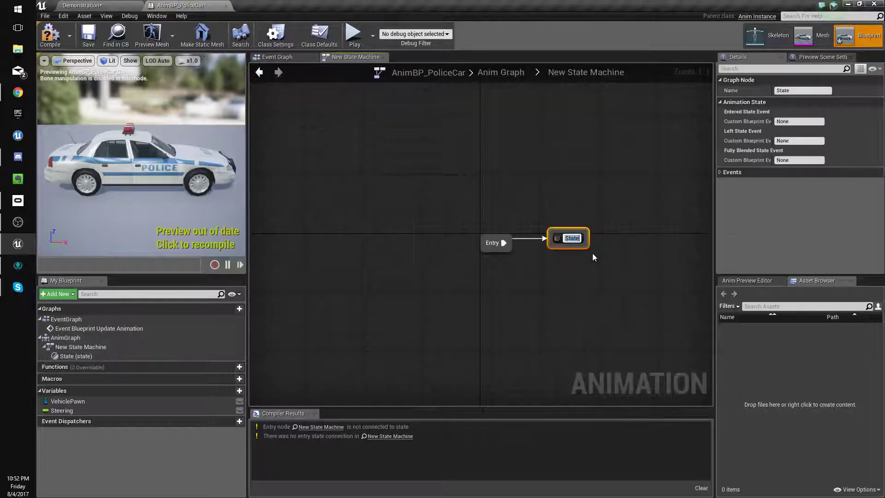
text(Idle)
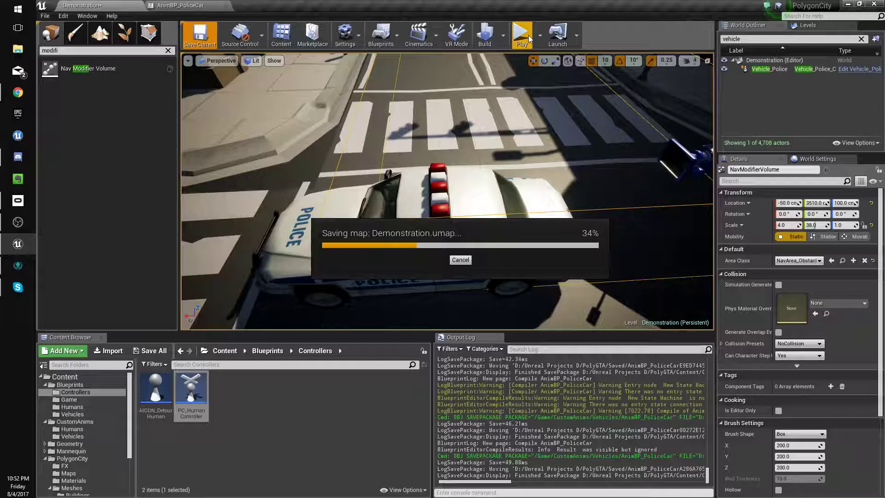
- Play-test the police car in the Demonstration level, then stop the session
click(520, 33)
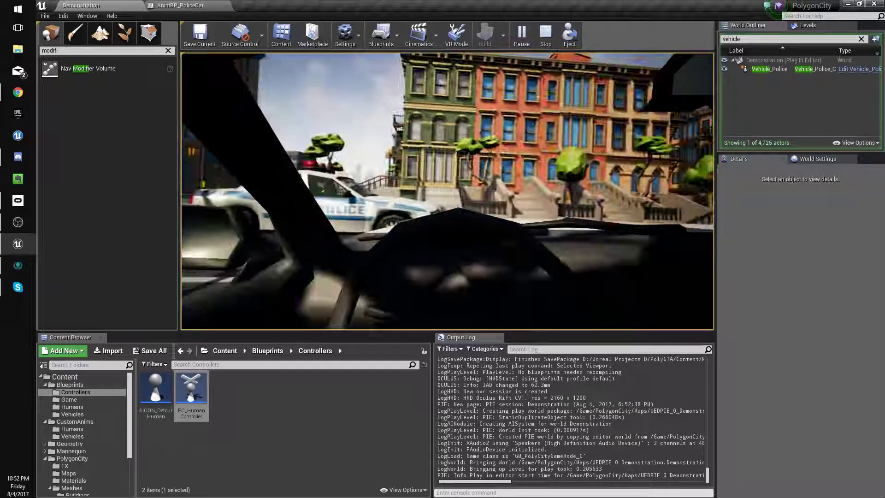
click(180, 5)
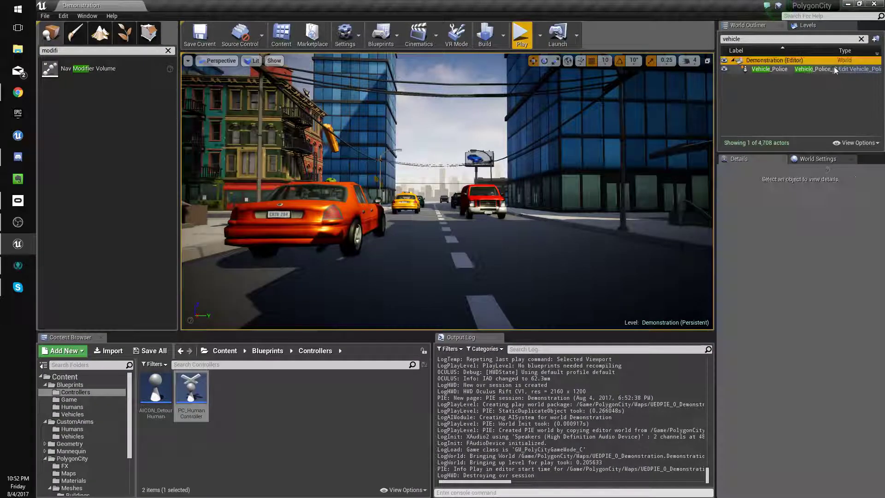
click(770, 68)
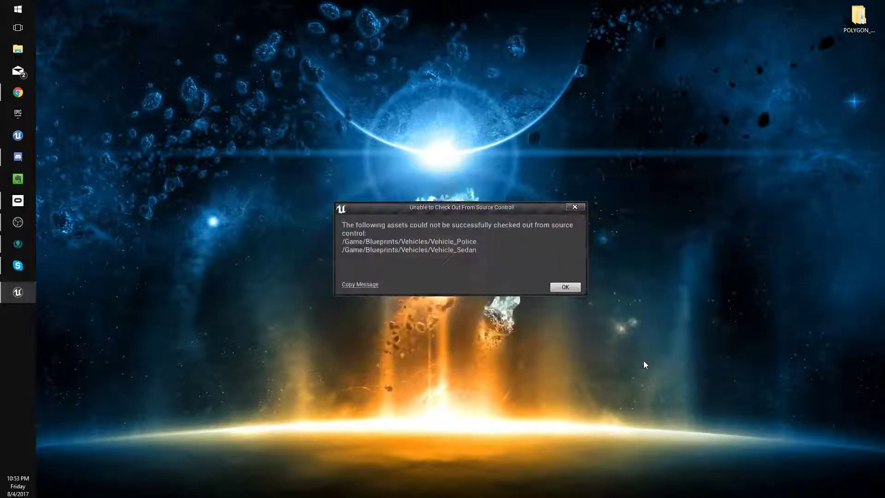
- Dismiss the source-control checkout warning and open Vehicle_Police's class defaults
click(564, 287)
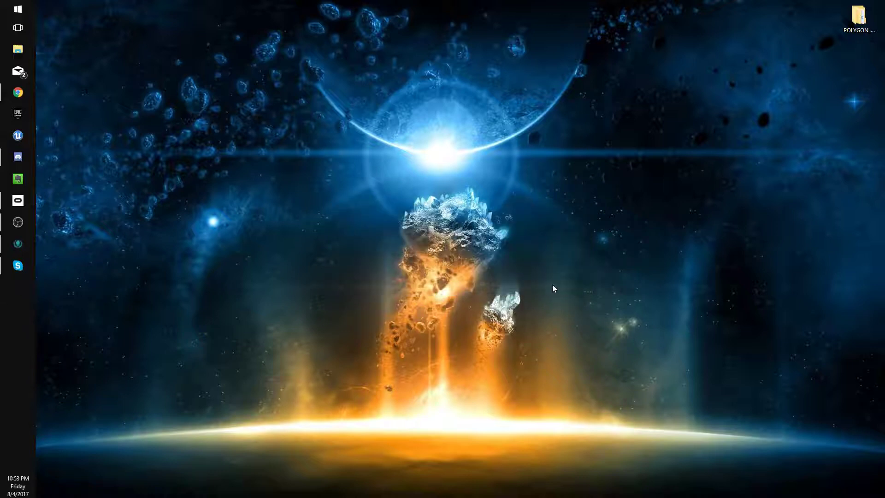
click(18, 134)
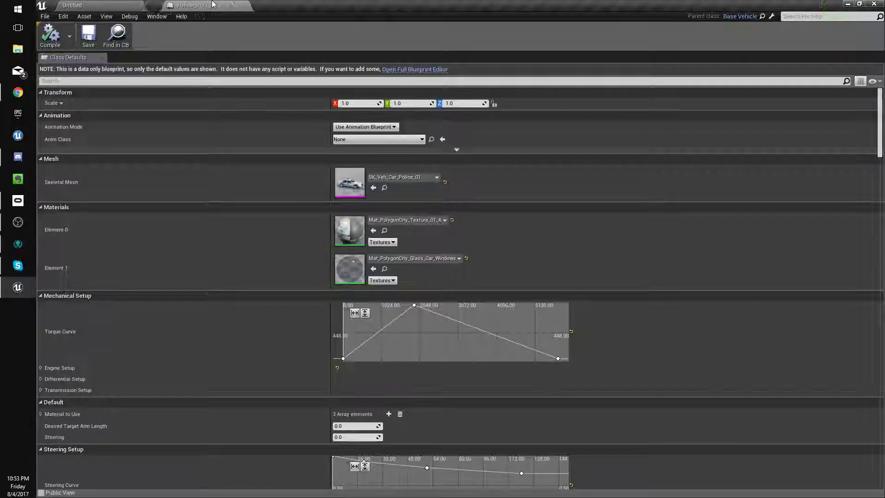
- Compile and save Vehicle_Police in the full editor, then check AnimBP_PoliceCar's graphs
click(414, 69)
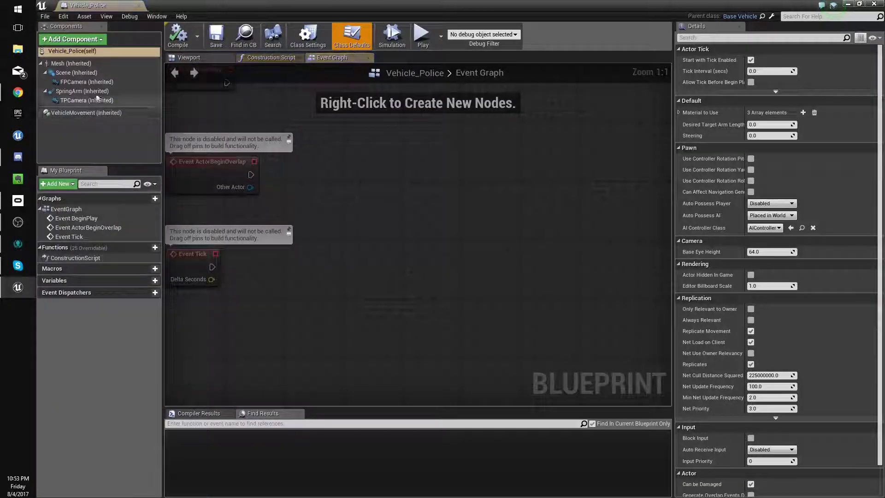
click(71, 63)
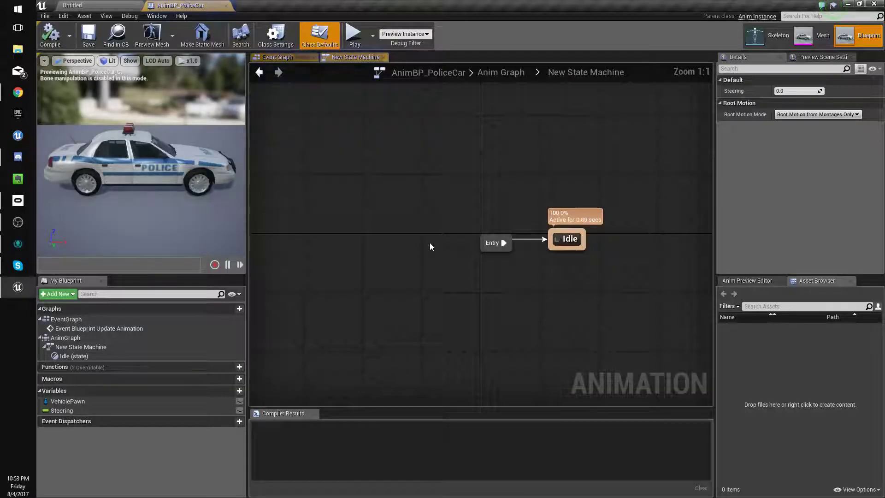
click(277, 57)
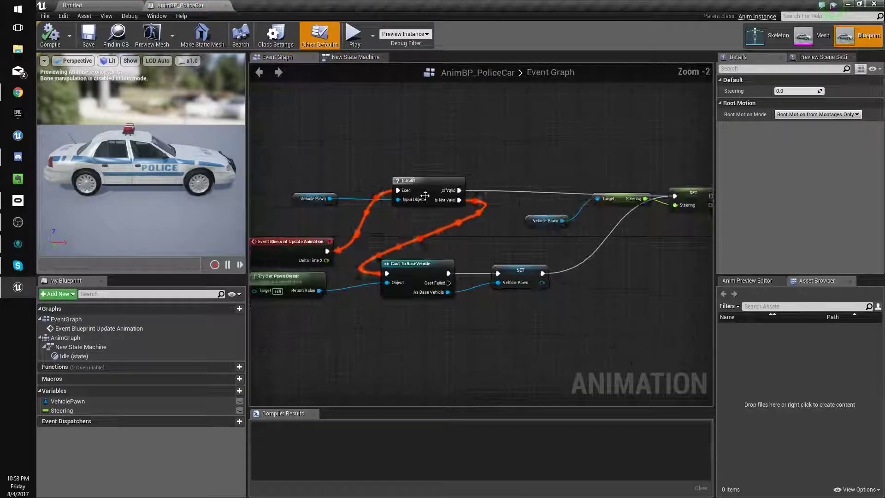
click(354, 57)
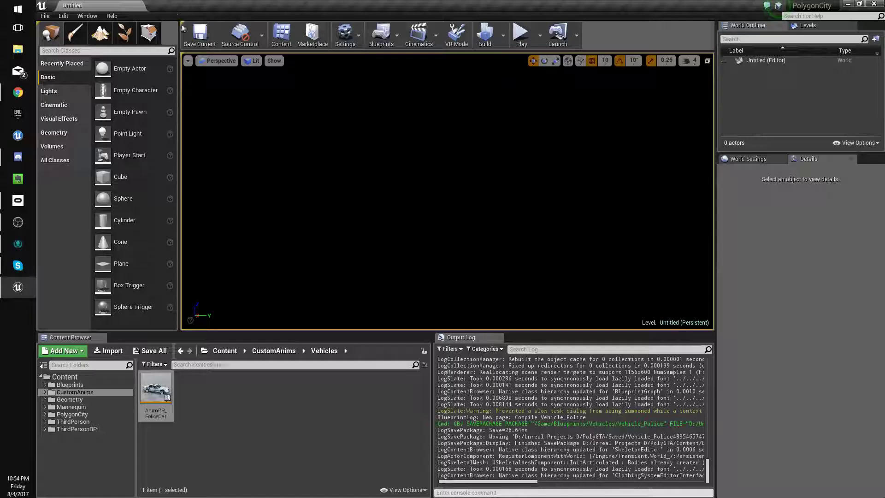
- Browse to the PolygonCity Maps folder, play-test the Demonstration level, and return to AnimBP_PoliceCar
click(72, 407)
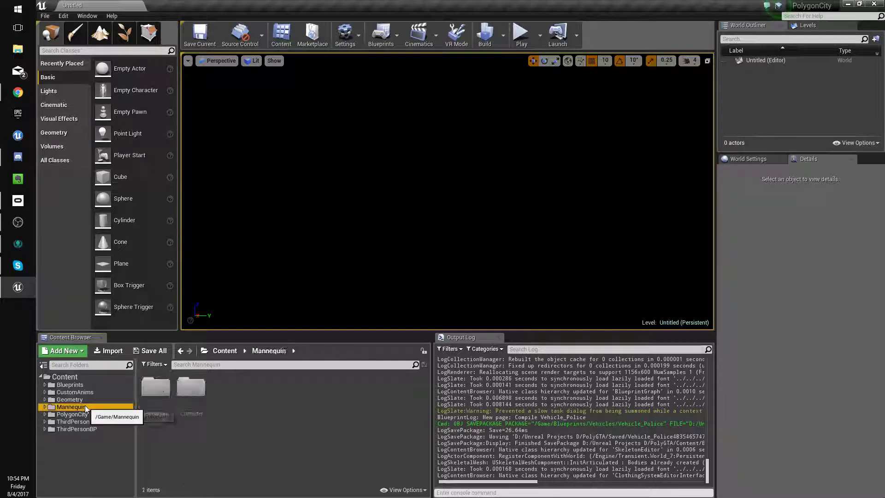
click(70, 414)
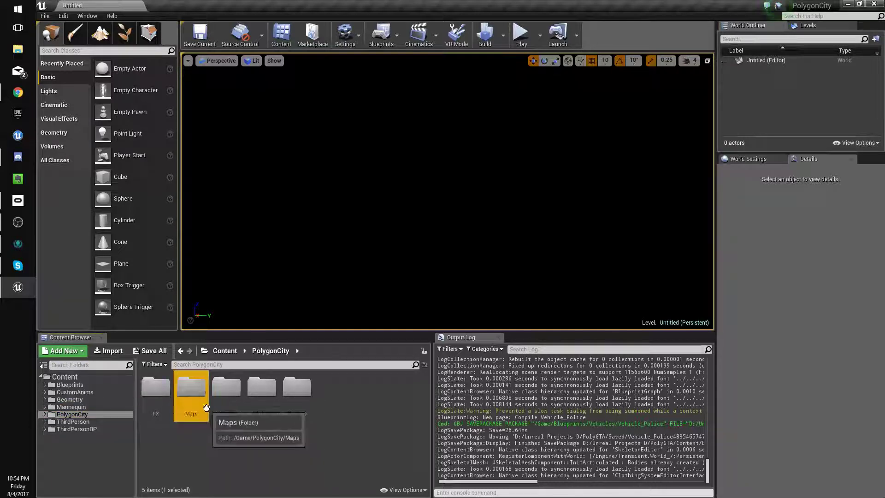
double_click(191, 390)
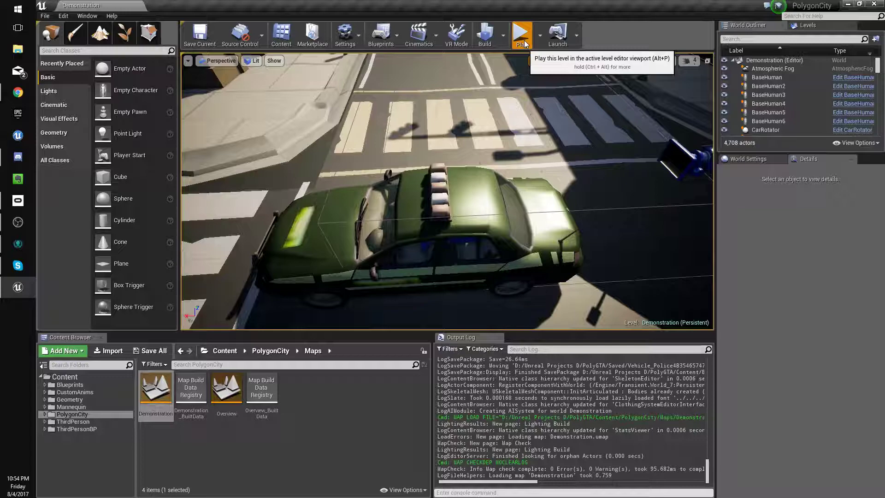
click(521, 33)
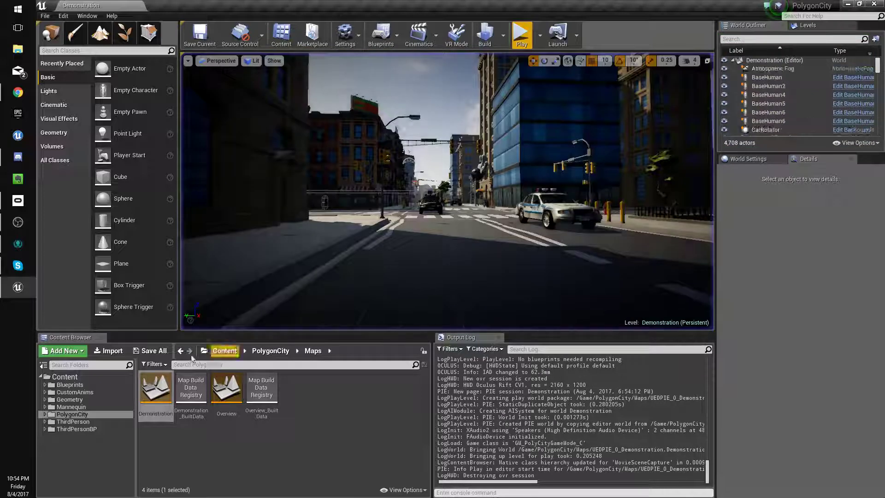
click(72, 392)
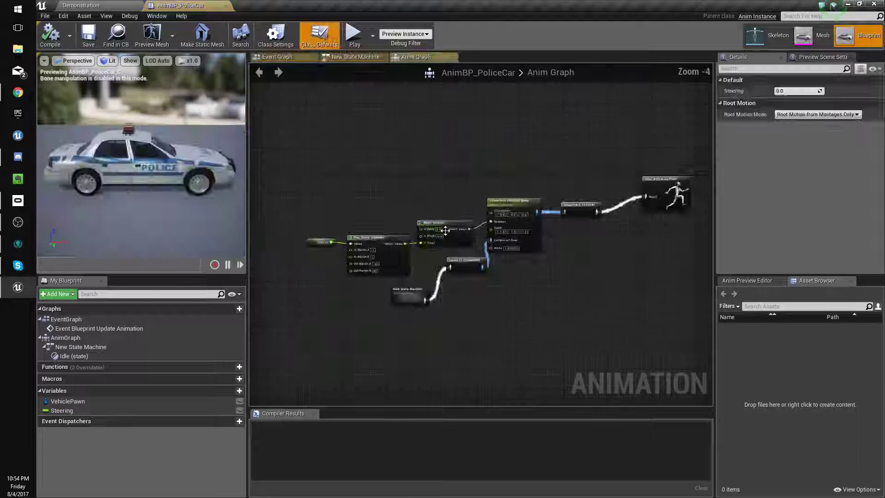
- Add an FInterp To node in AnimBP_PoliceCar's Event Graph to smooth Steering
click(349, 253)
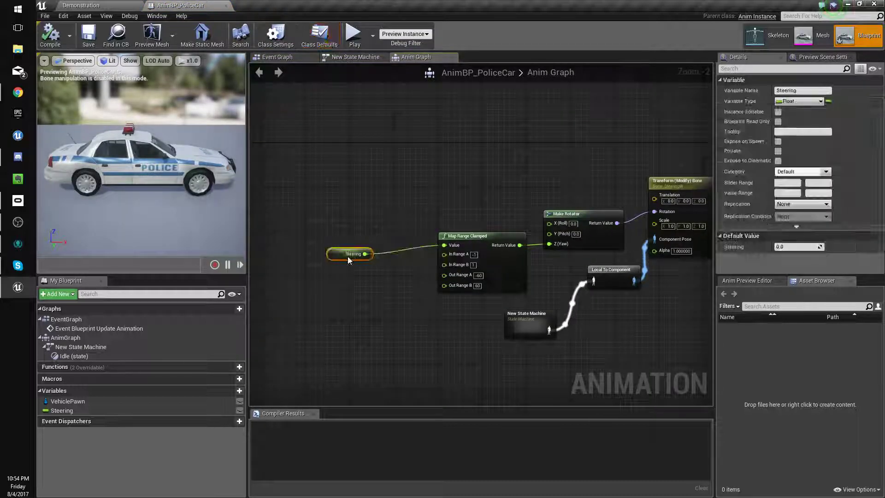
click(277, 57)
text(fi)
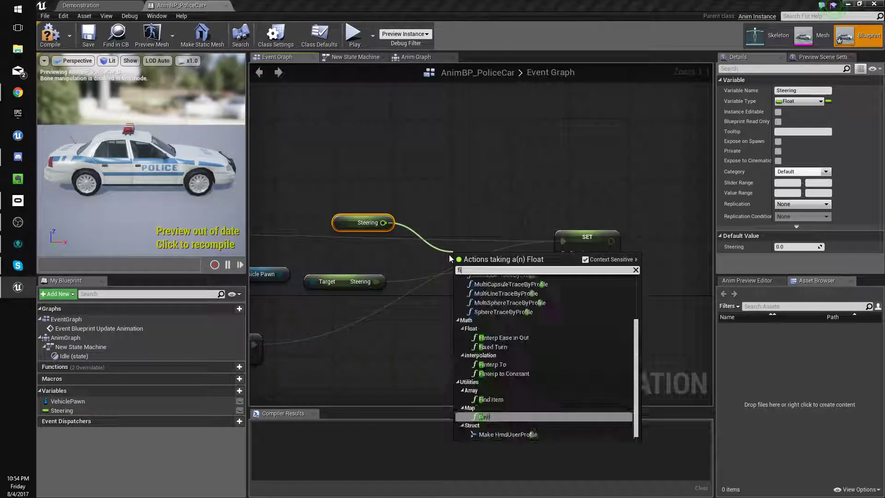
click(493, 364)
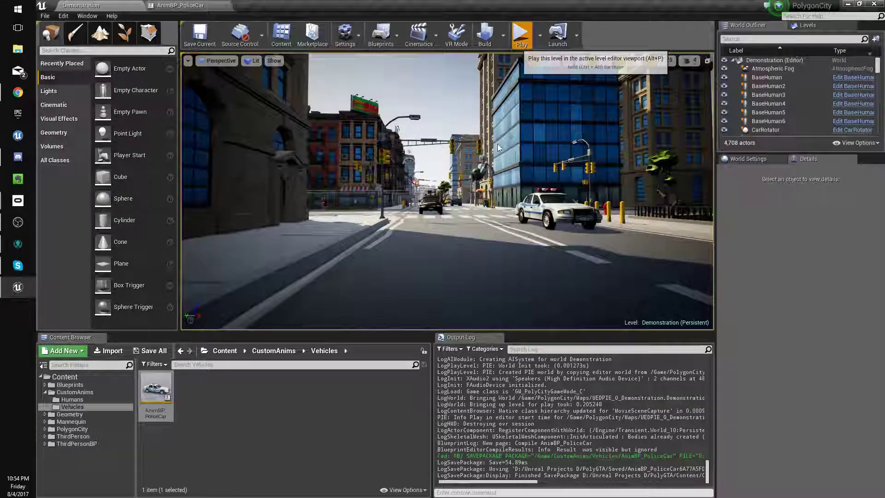
click(520, 33)
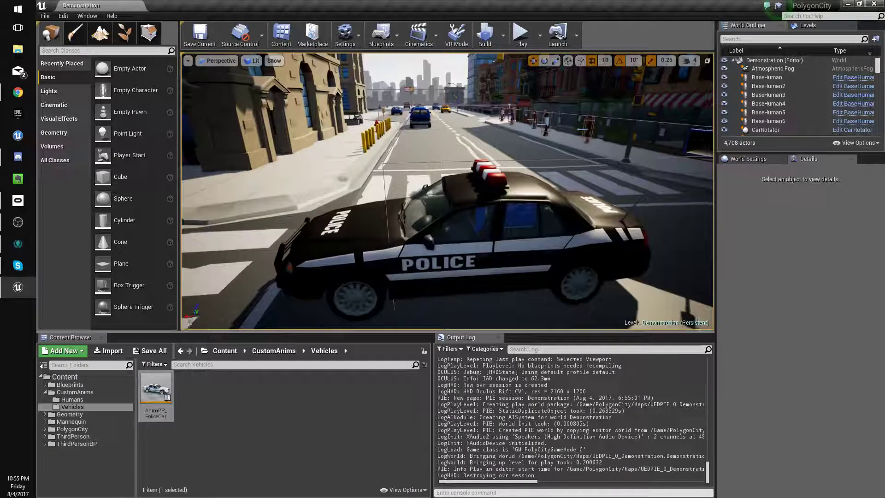
- Duplicate AnimBP_PoliceCar as AnimBP_SedanCar and open the copy
click(72, 399)
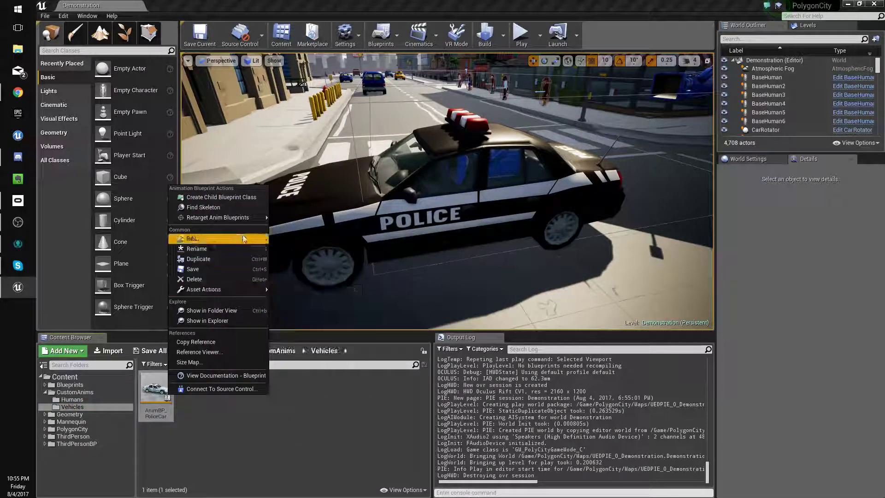
mouse_move(217, 217)
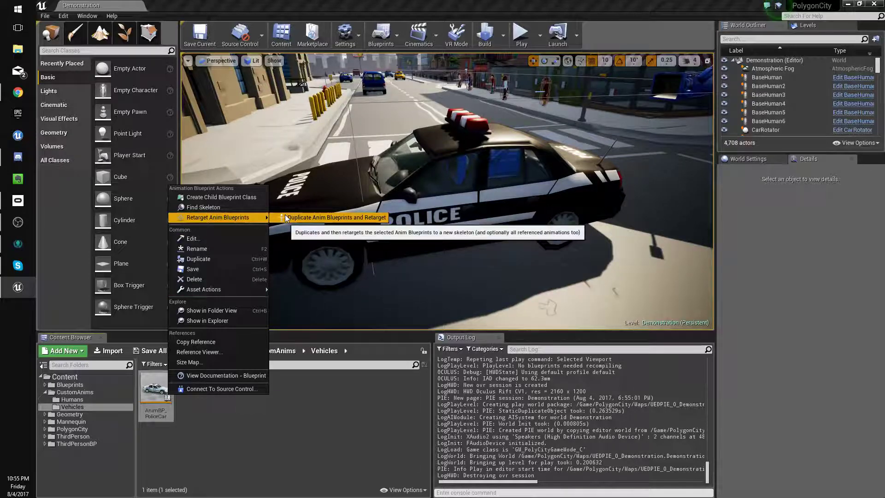
click(336, 217)
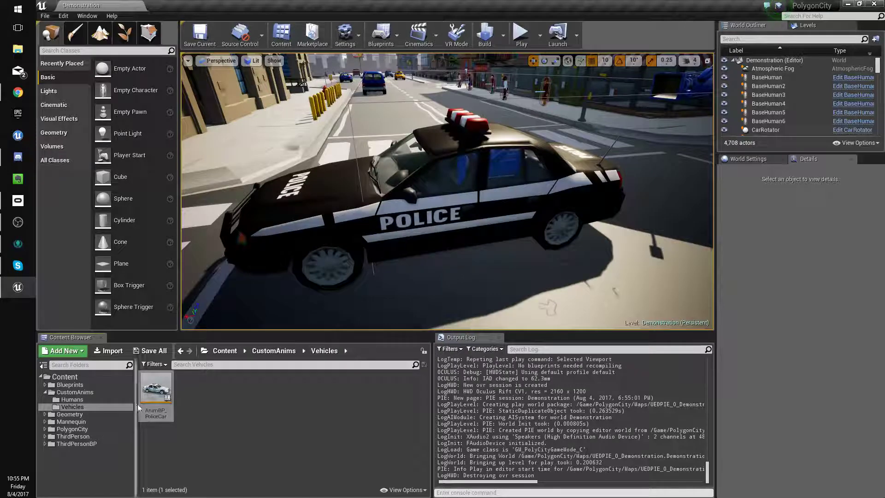
right_click(156, 389)
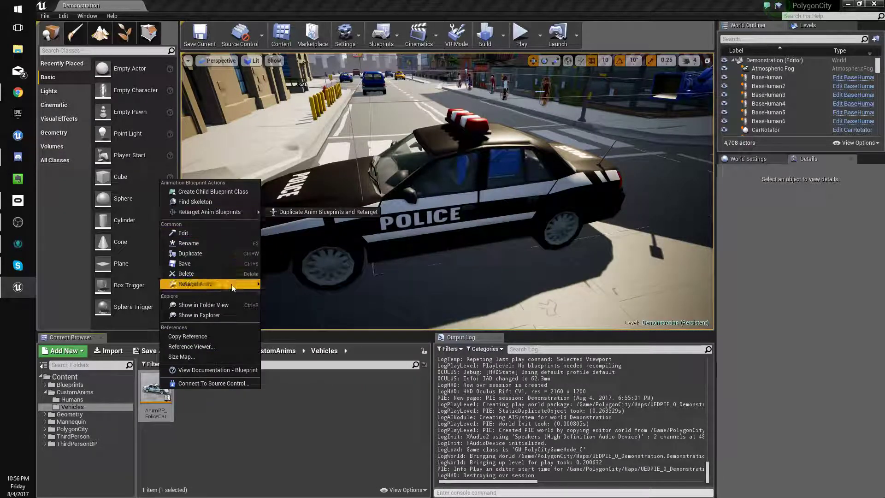
click(324, 212)
text(nimBP_Skele)
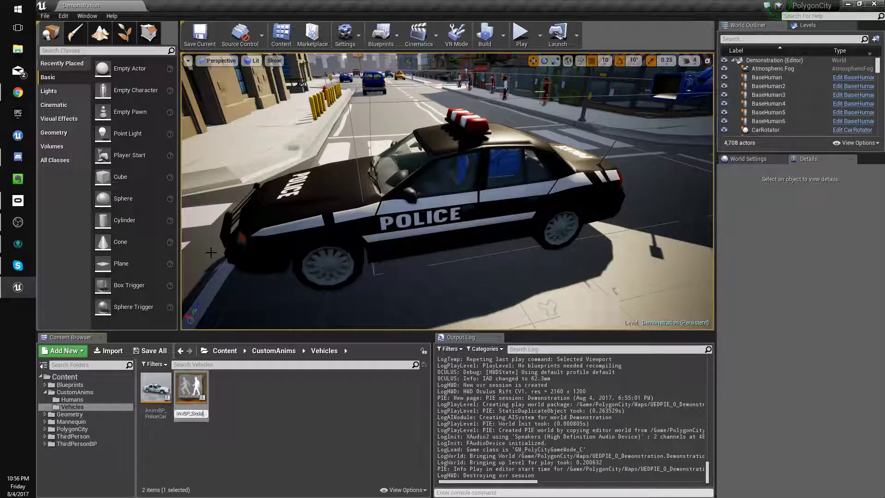
click(191, 388)
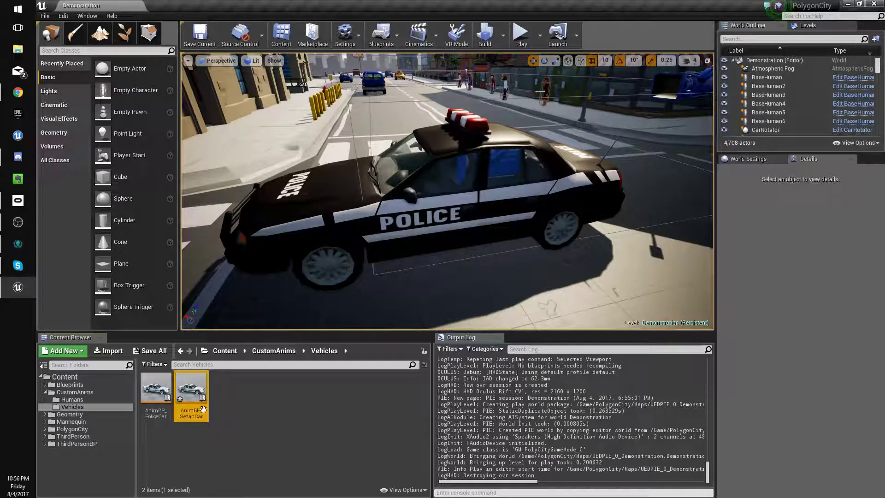
double_click(191, 389)
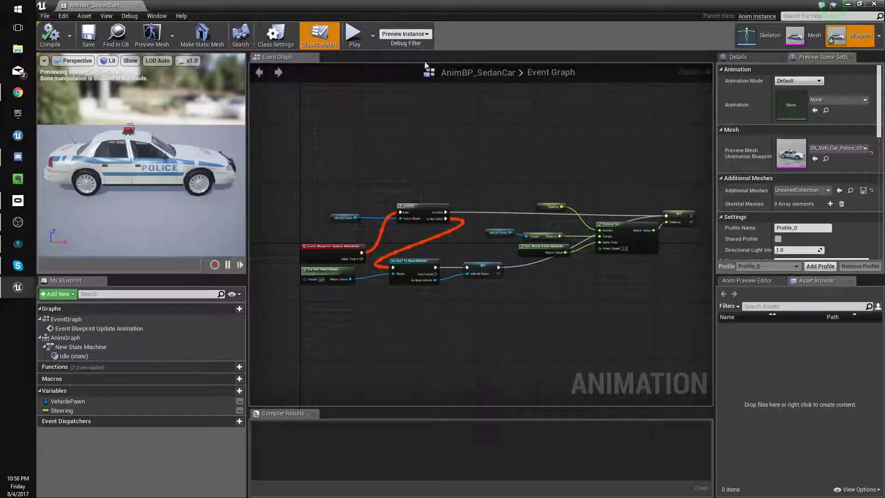
- Close the mesh and blueprint editors, delete AnimBP_SedanCar, and browse toward the rigged vehicle meshes
click(269, 5)
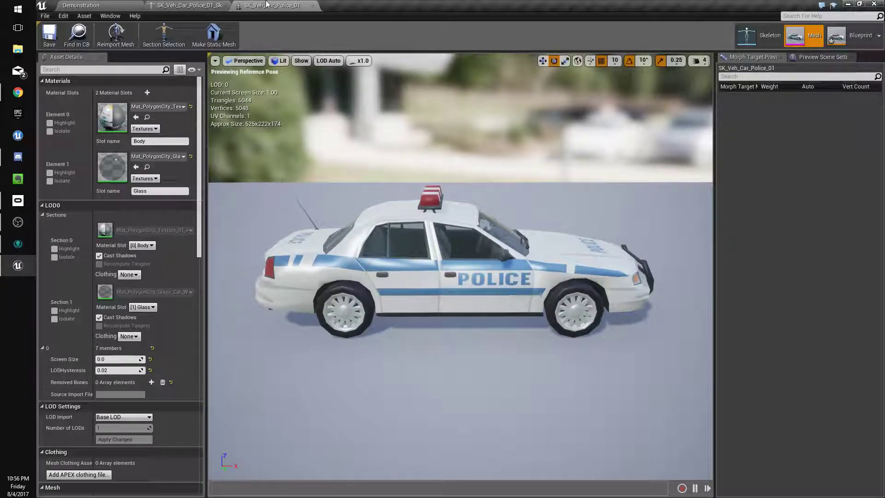
click(769, 35)
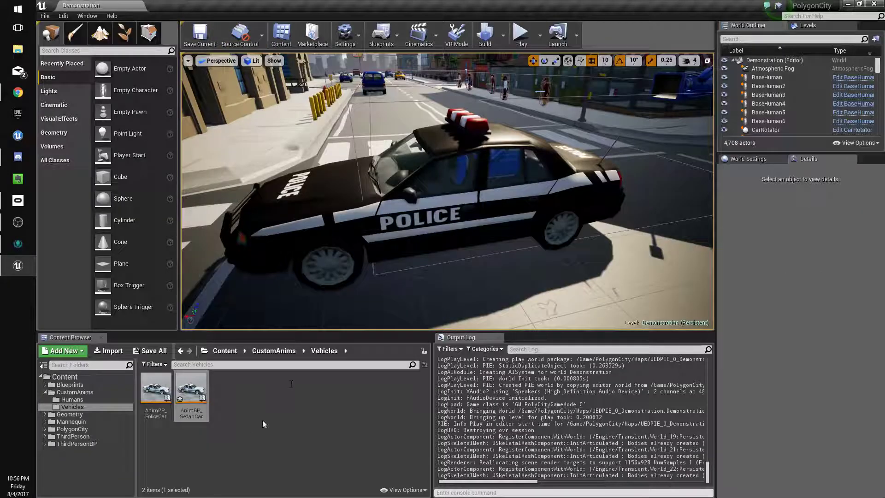
double_click(191, 387)
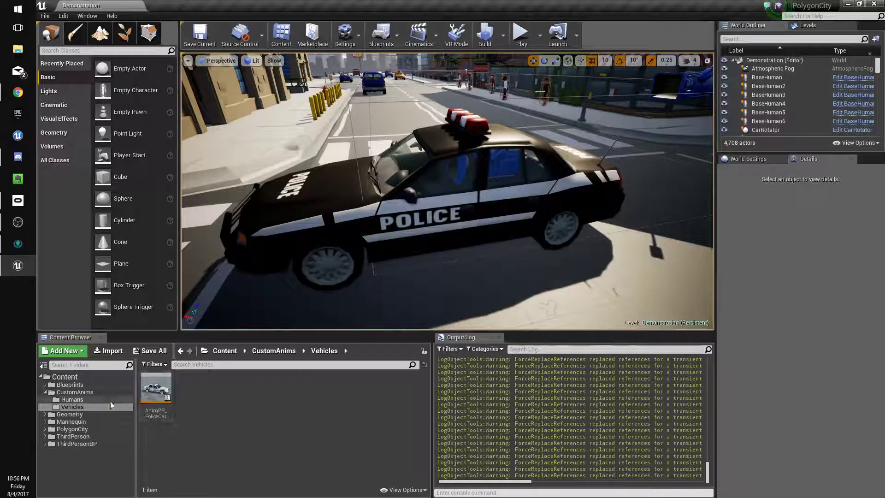
click(70, 385)
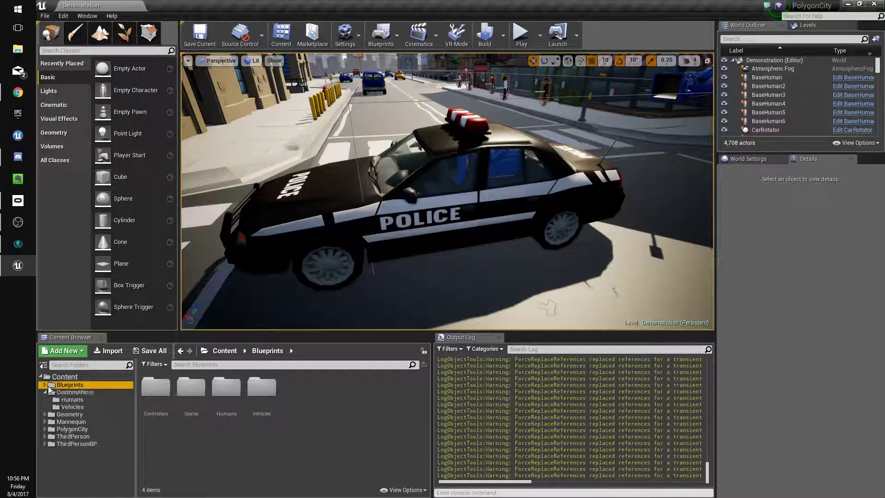
click(71, 458)
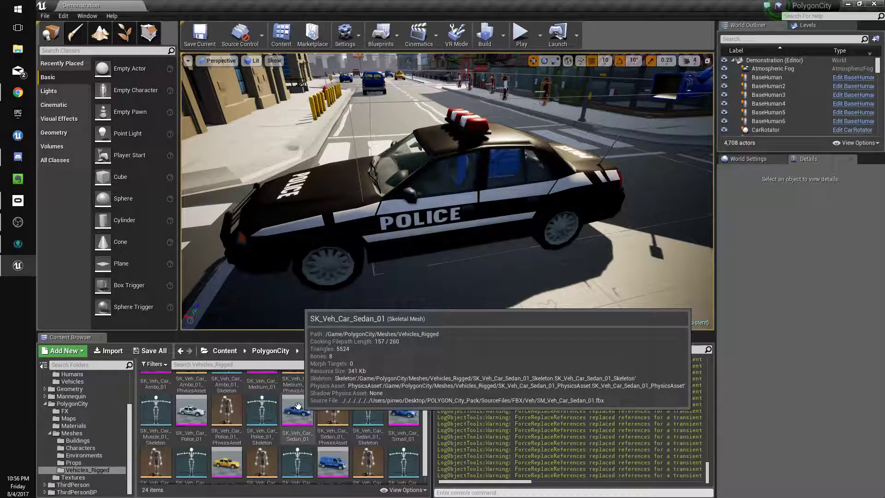
- Create an Animation Blueprint in Vehicles targeting the SK_Veh_Car_Sedan_01 skeleton
right_click(297, 410)
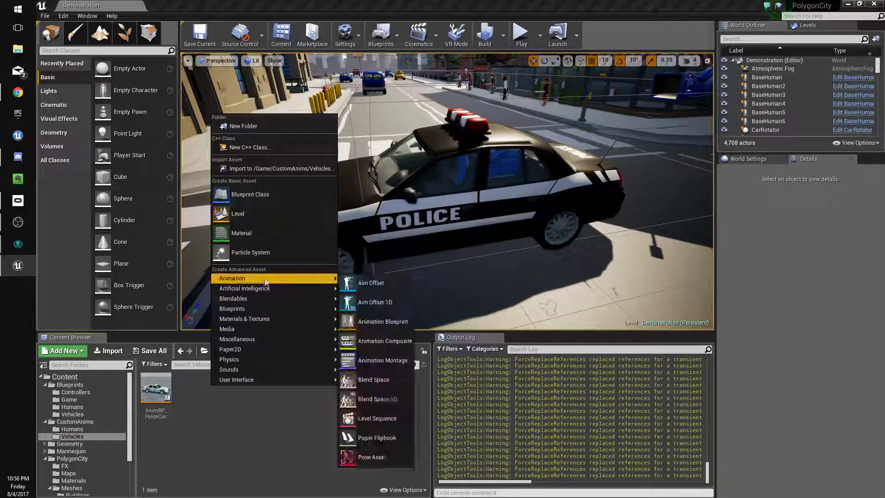
mouse_move(383, 321)
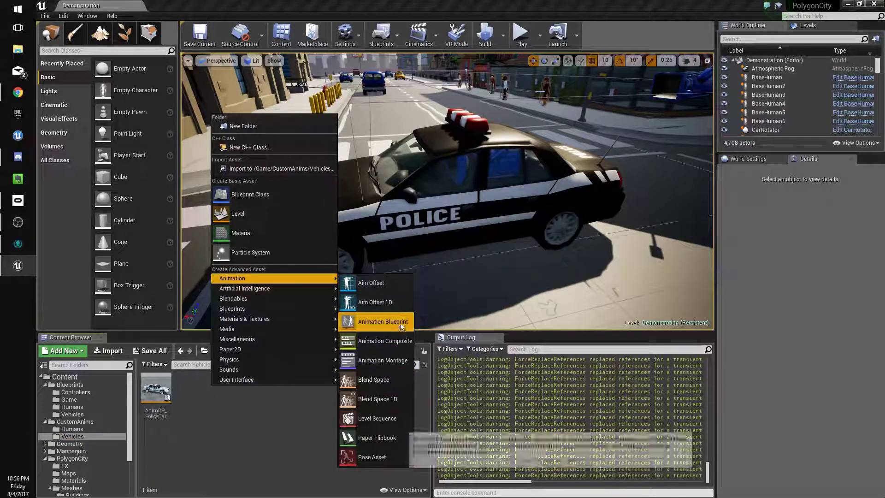
click(382, 322)
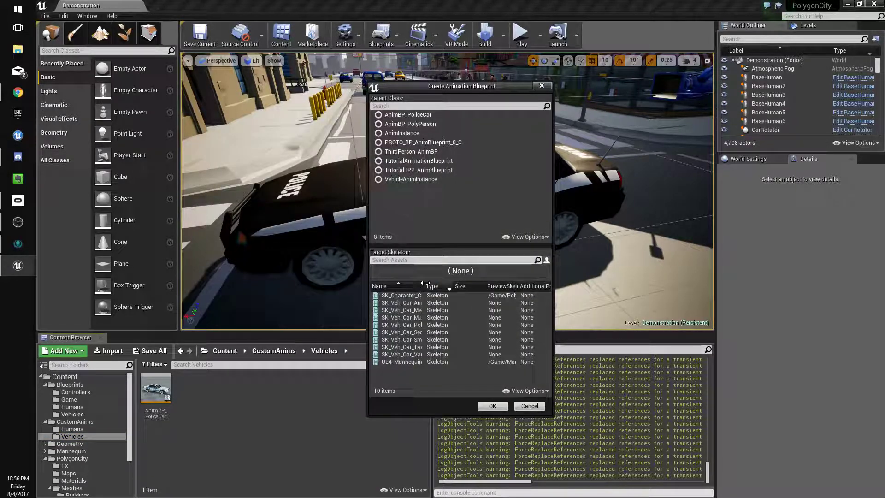
click(412, 332)
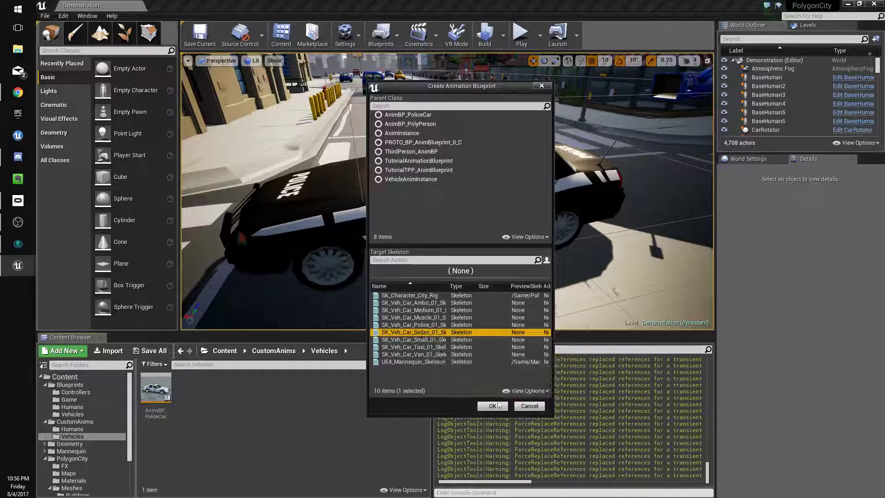
click(490, 406)
text(AnimBP_S)
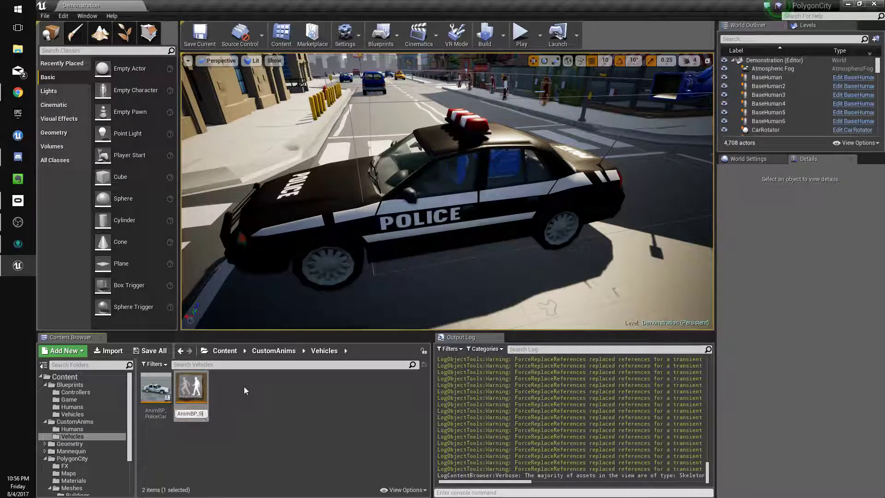
- Open AnimBP_Sedan and AnimBP_PoliceCar and inspect the event graph
double_click(191, 388)
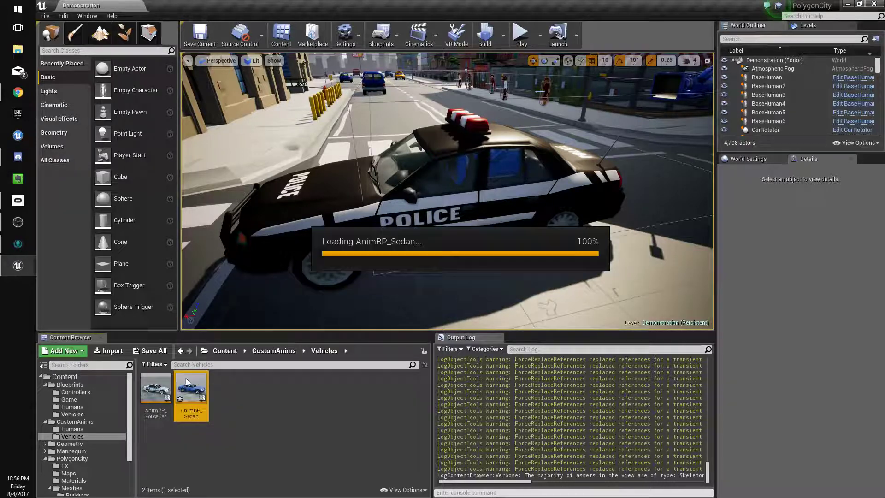
double_click(191, 388)
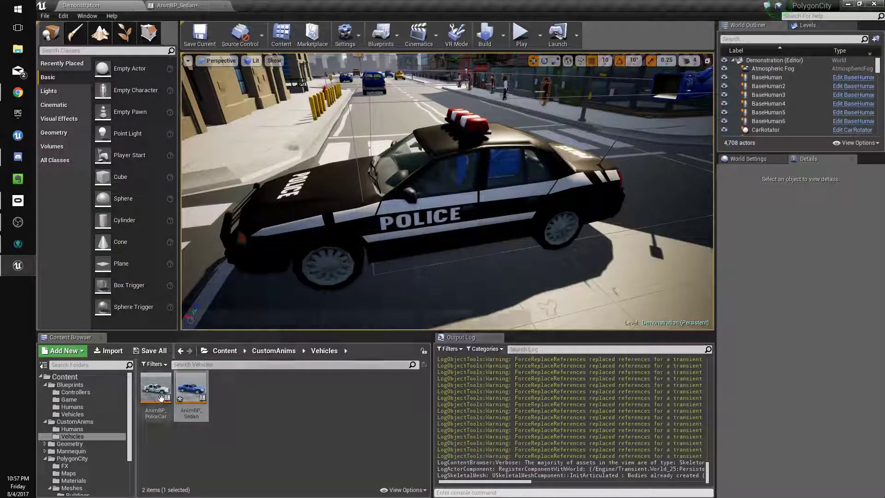
double_click(155, 386)
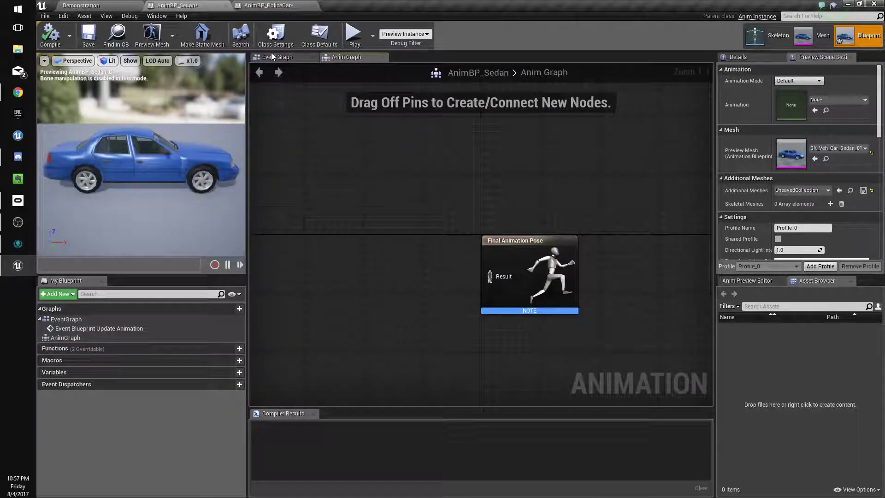
click(277, 56)
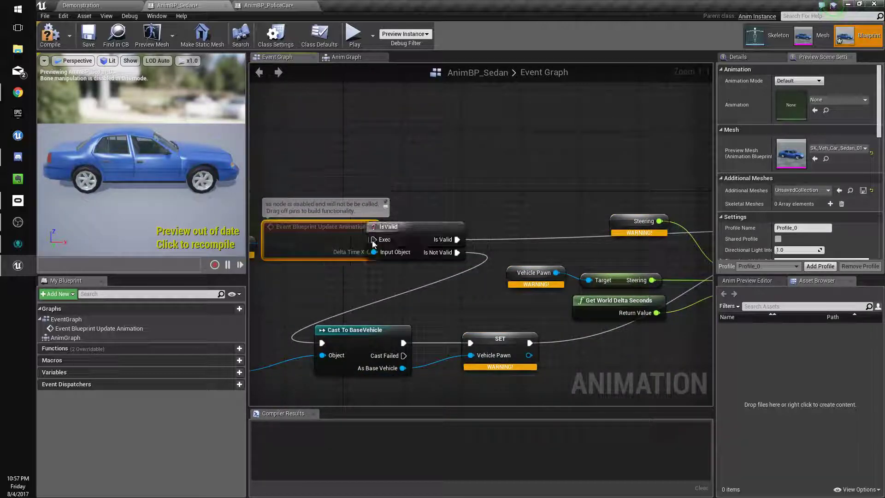
right_click(533, 273)
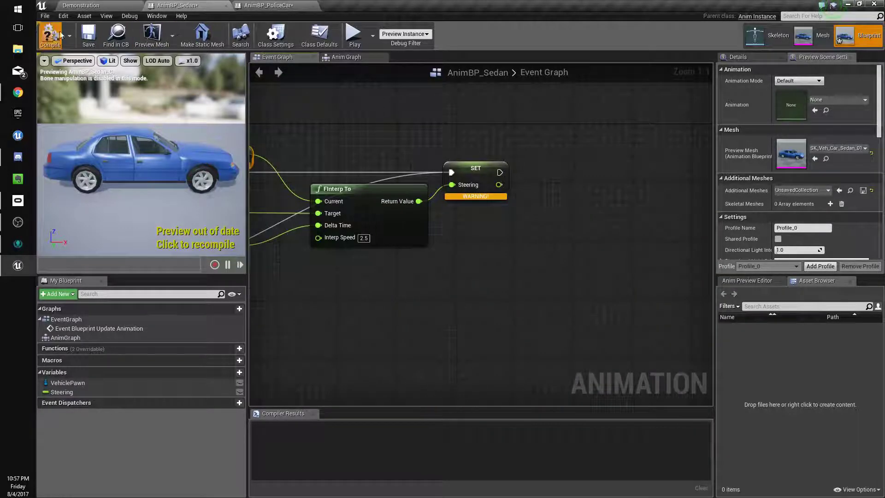
- Compare the police car and Sedan Anim Graphs, then recompile the out-of-date AnimBP_Sedan
click(266, 5)
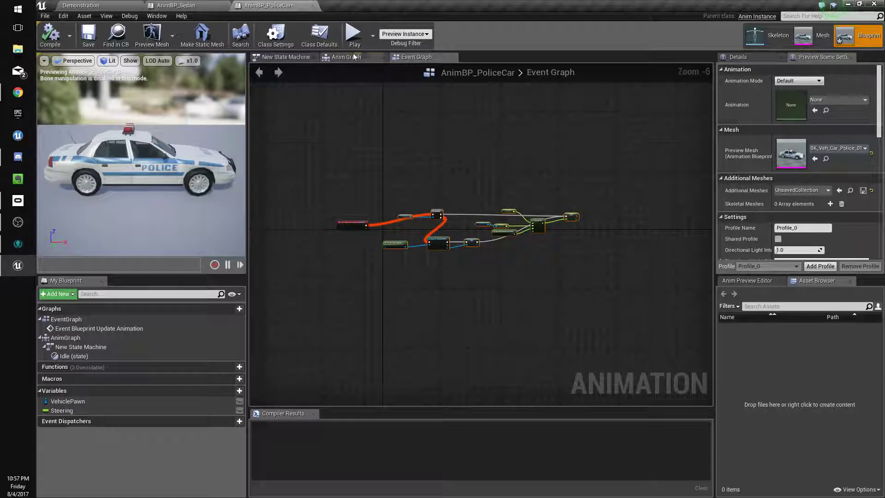
click(347, 56)
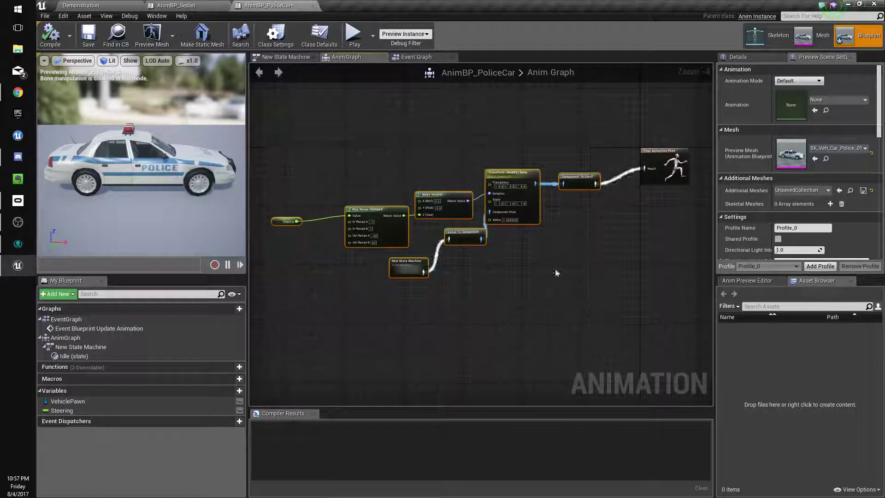
click(175, 5)
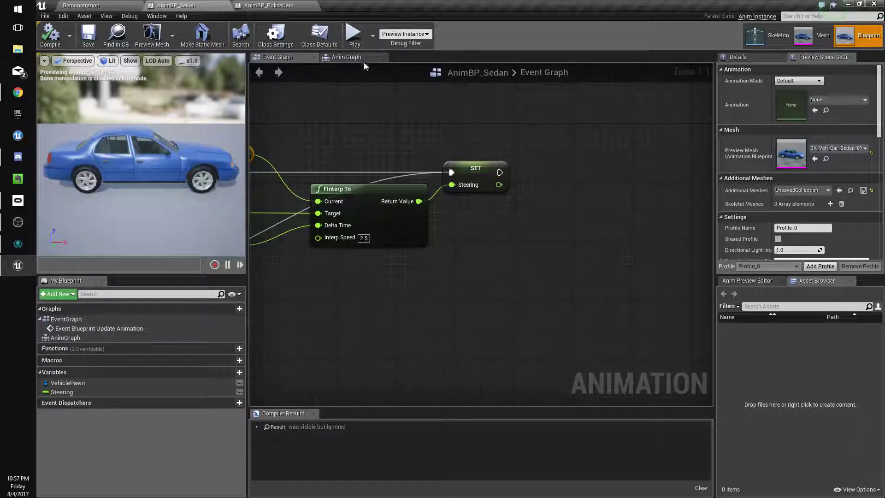
click(345, 57)
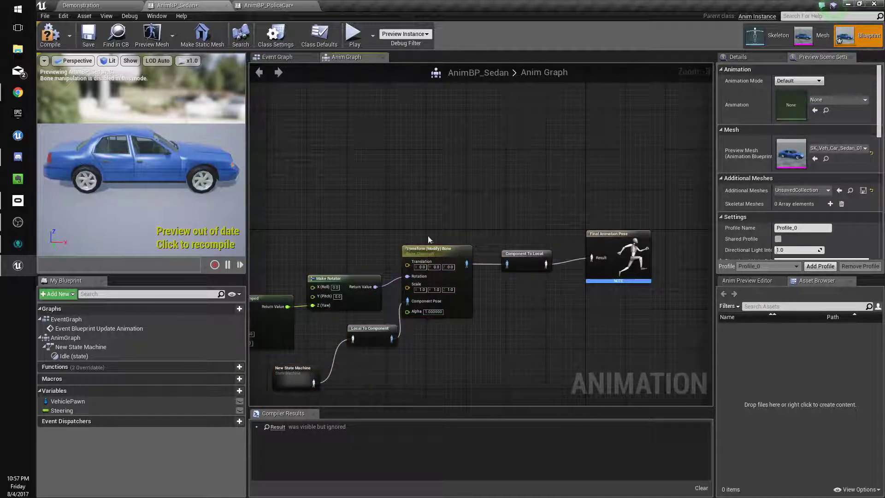
click(436, 250)
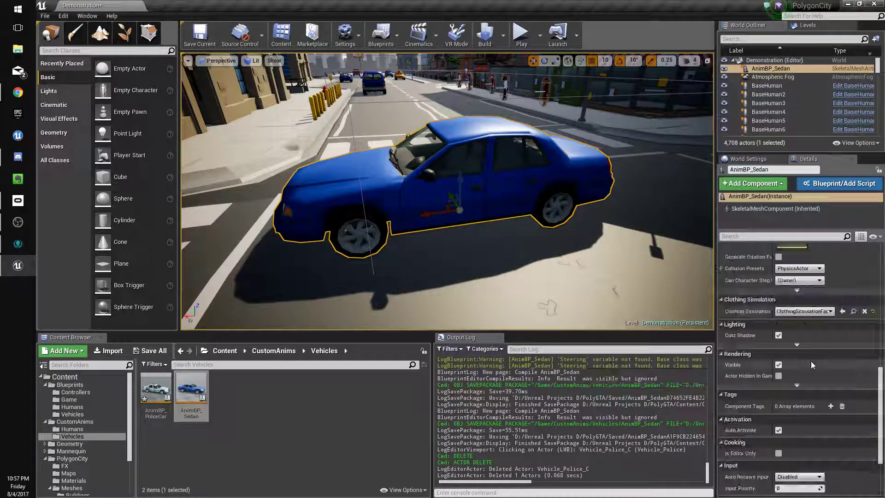
- Set Vehicle_Sedan's Mesh Anim Class to AnimBP_Sedan in the full blueprint editor
scroll(down, 3)
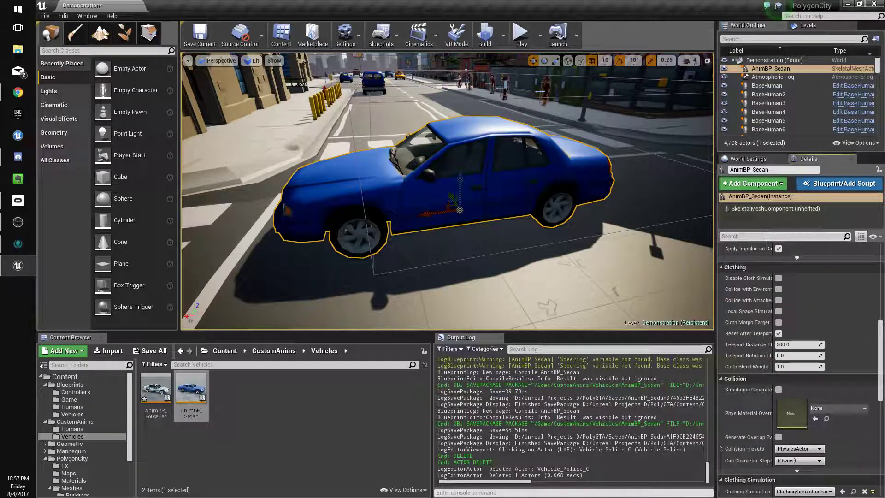
text(auto)
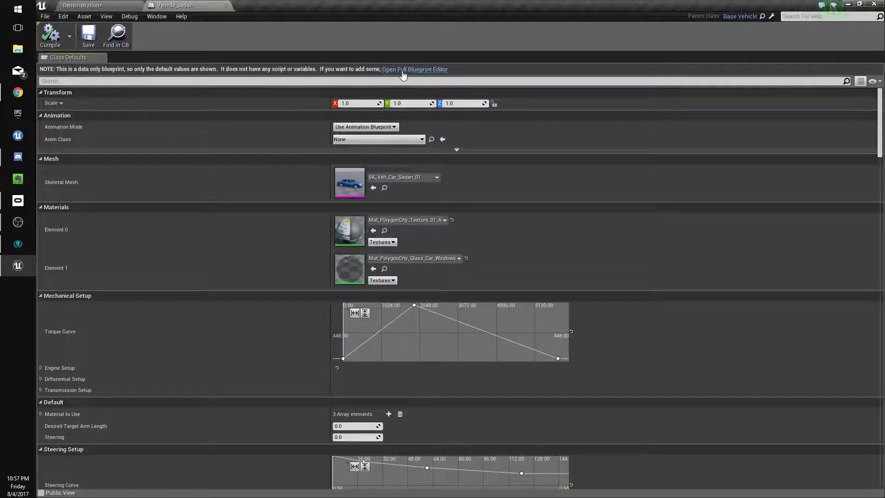
click(415, 68)
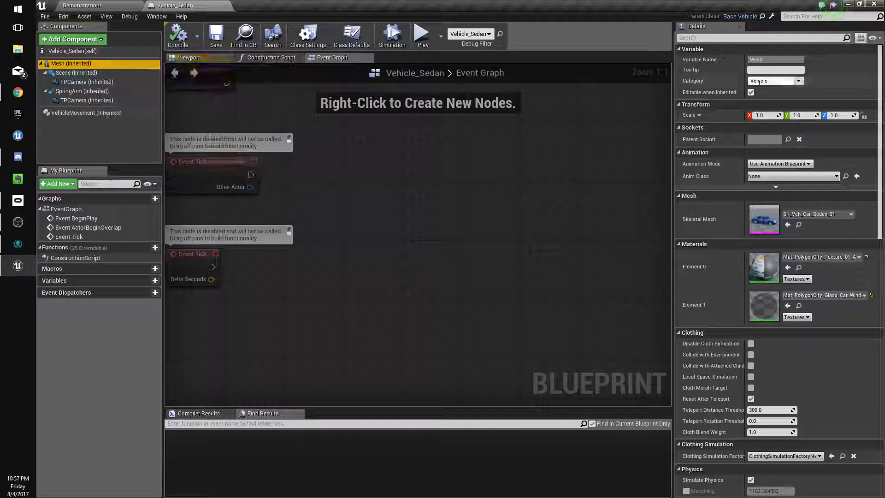
click(793, 175)
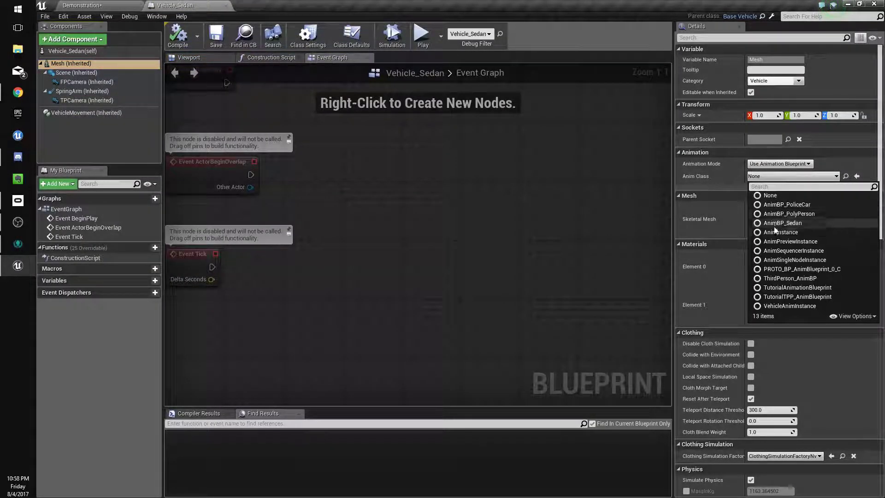
click(782, 222)
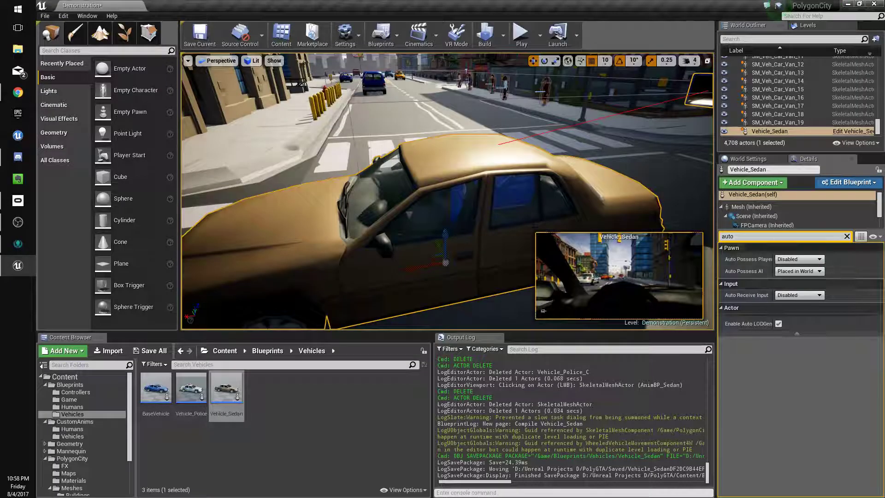
- Set Auto Possess Player to Player 0 and drive the sedan in a play session
click(825, 259)
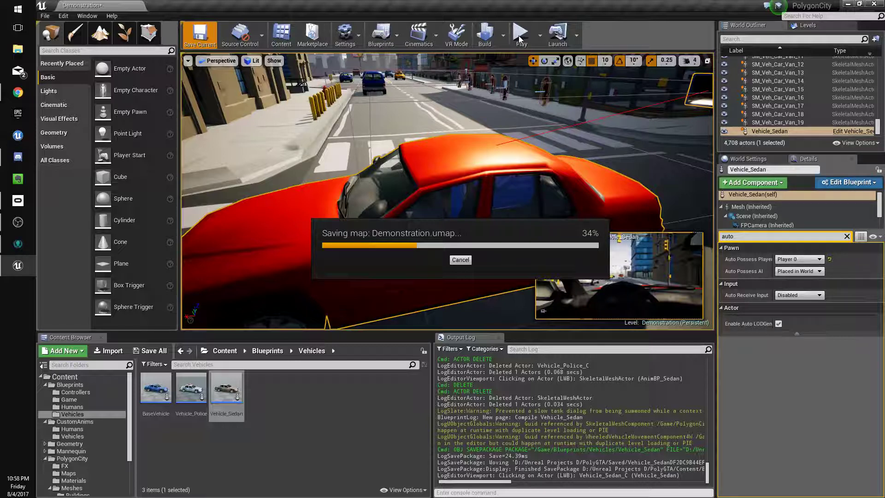
click(520, 33)
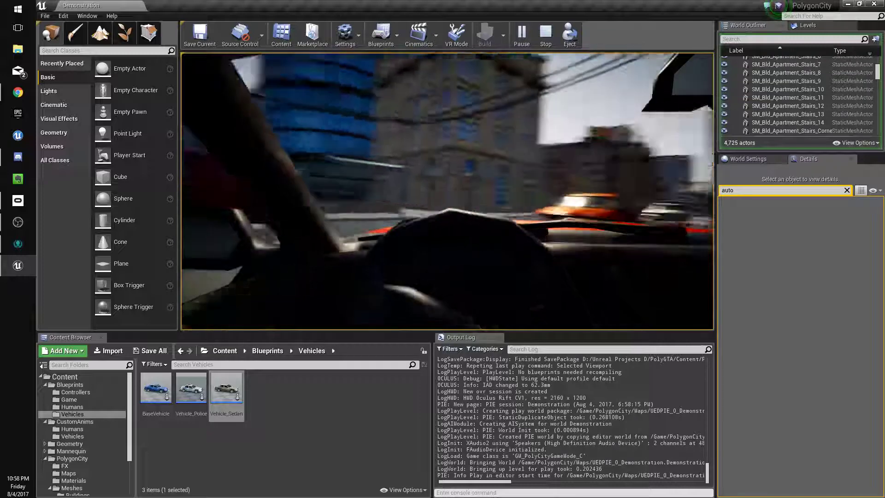
double_click(226, 387)
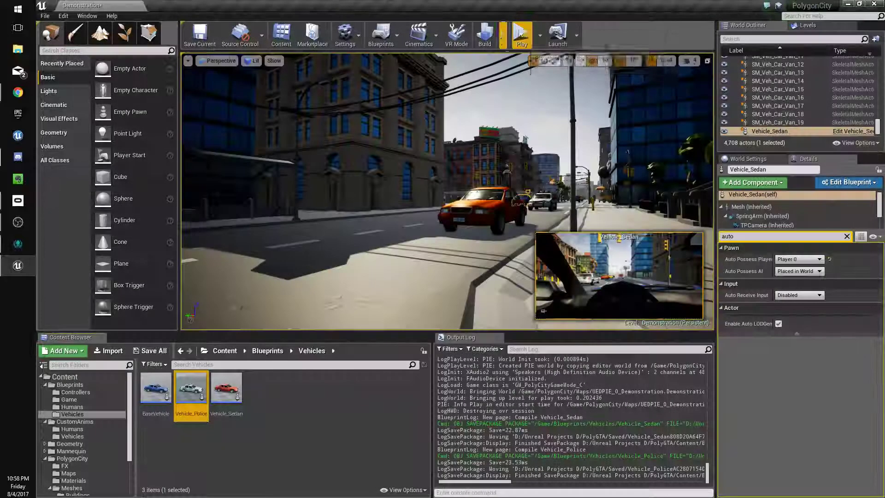
- Replay and stop the session, then open the BaseVehicle blueprint
click(521, 35)
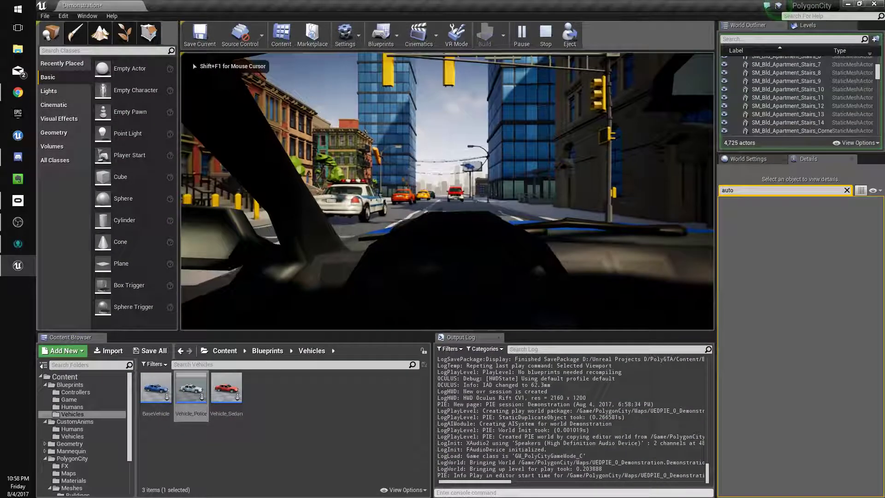
click(545, 35)
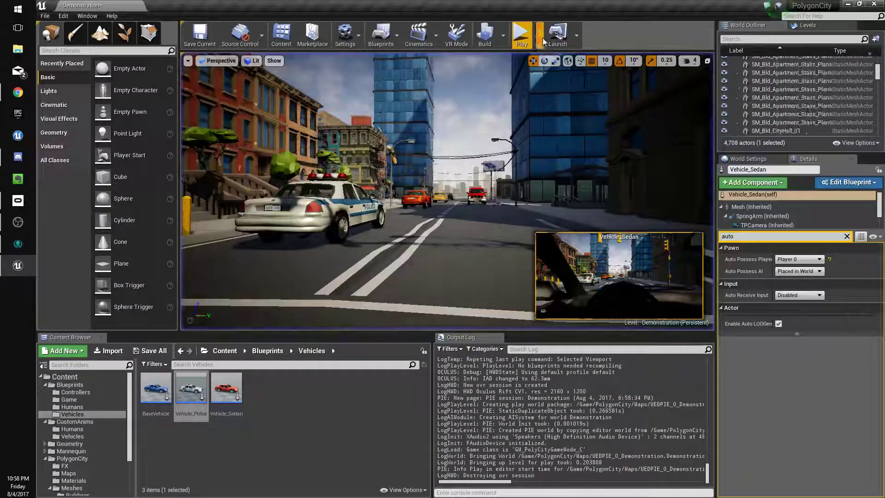
click(555, 34)
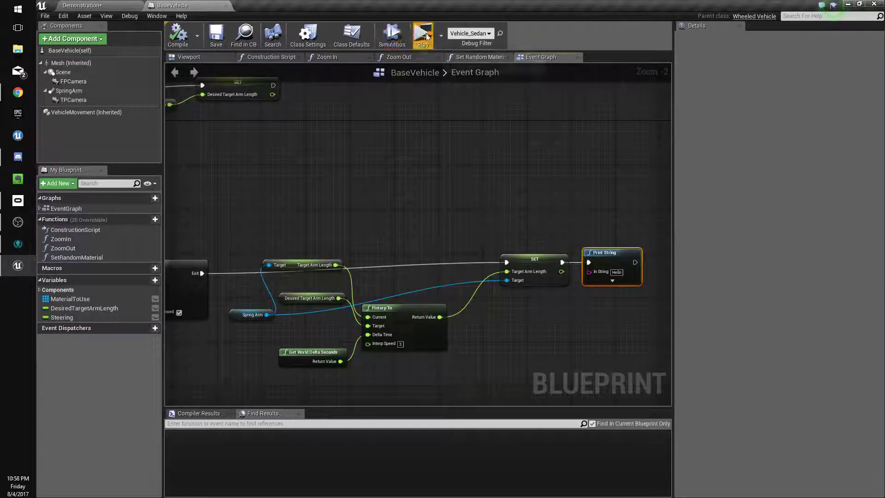
- Compile BaseVehicle with the Hello Print String and play-test it in a New Editor Window
click(422, 33)
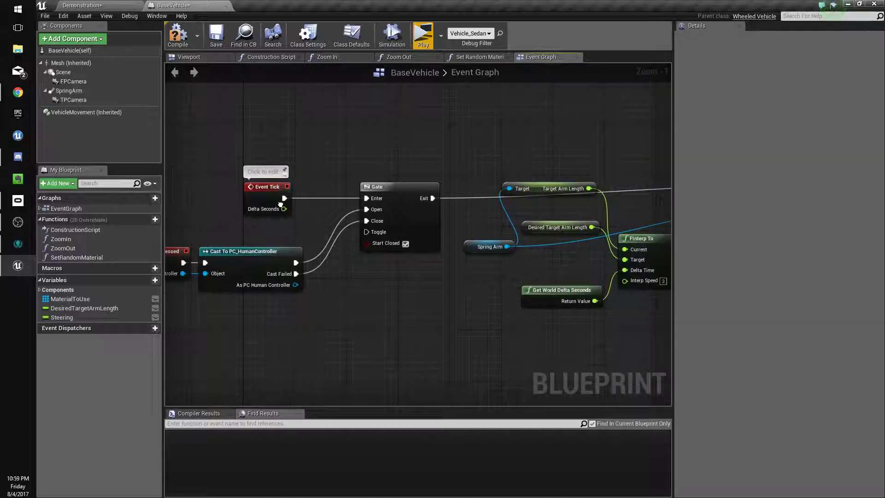
click(178, 35)
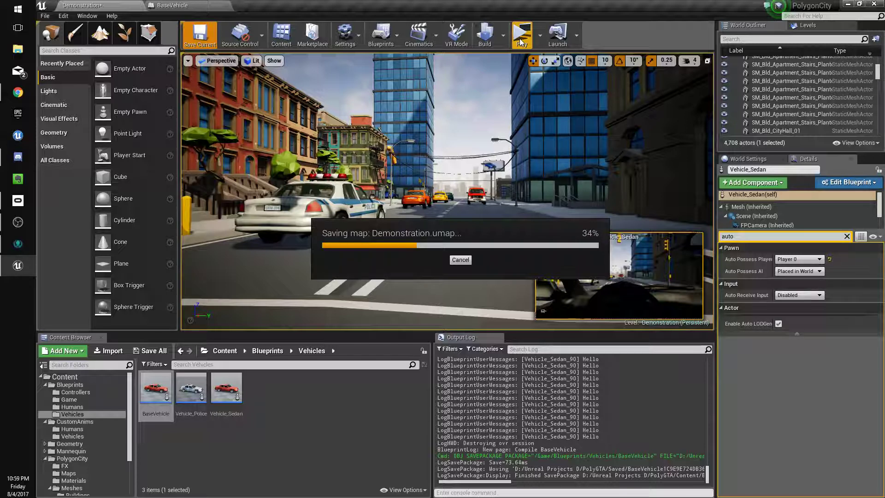
click(521, 33)
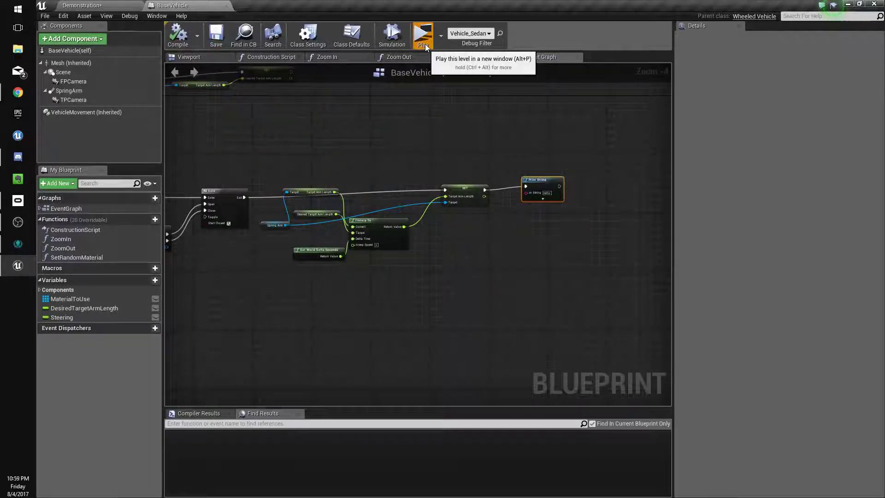
click(423, 34)
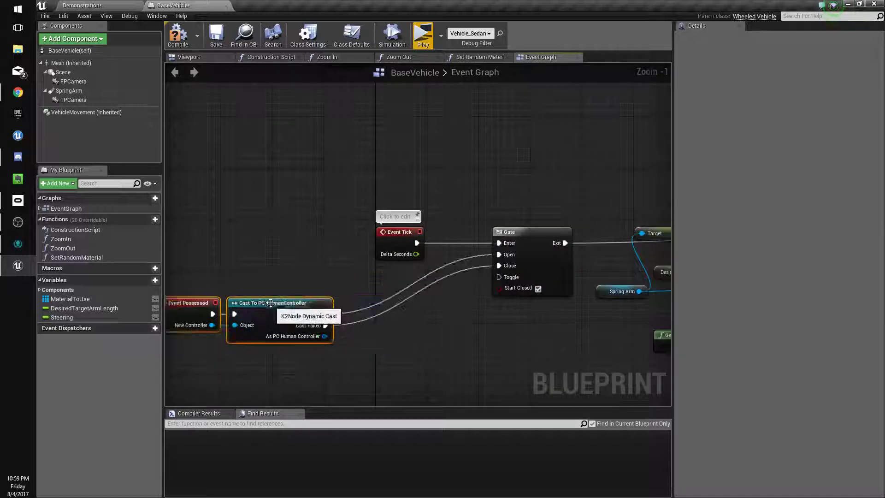
- Review the possession logic in the graph, end the play session and return to BaseVehicle
drag(271, 302, 432, 305)
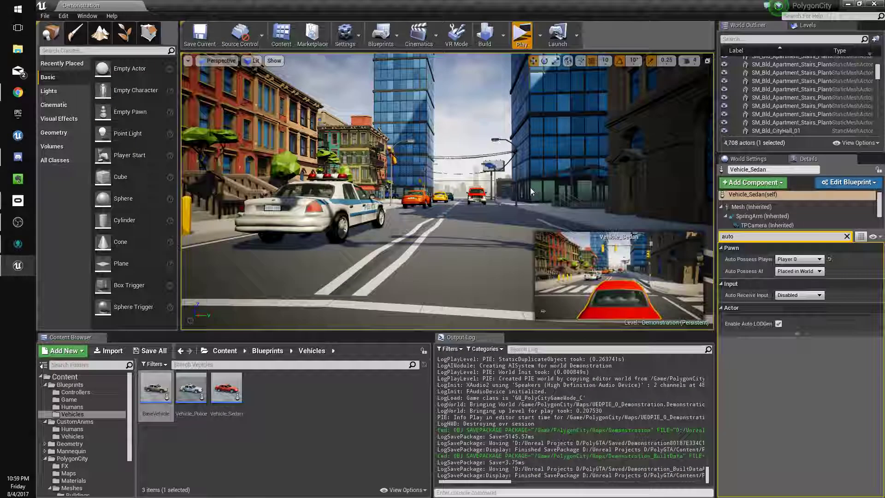
click(520, 34)
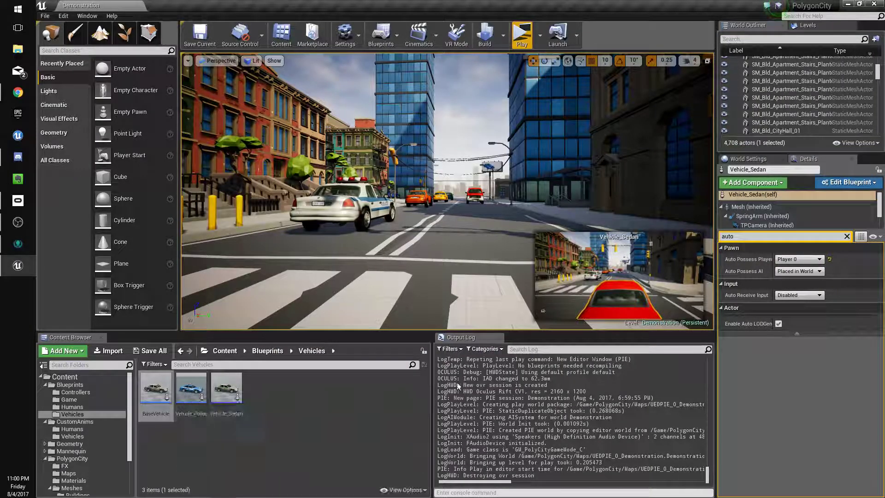
click(169, 5)
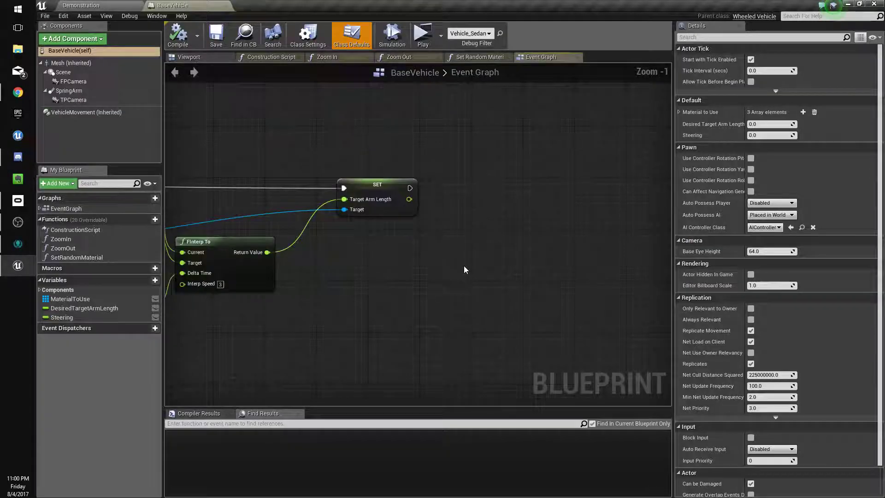
- Show BaseVehicle's class defaults, play-test the sedan again, and Save All from the File menu
click(73, 100)
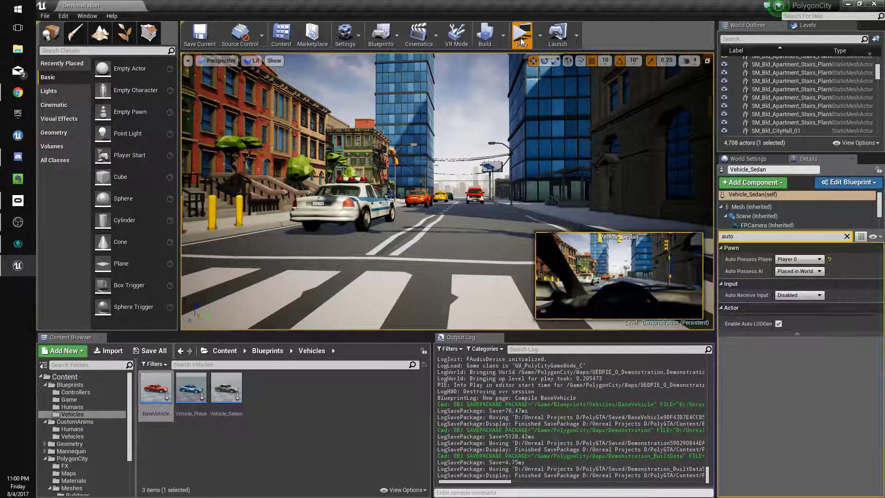
click(520, 34)
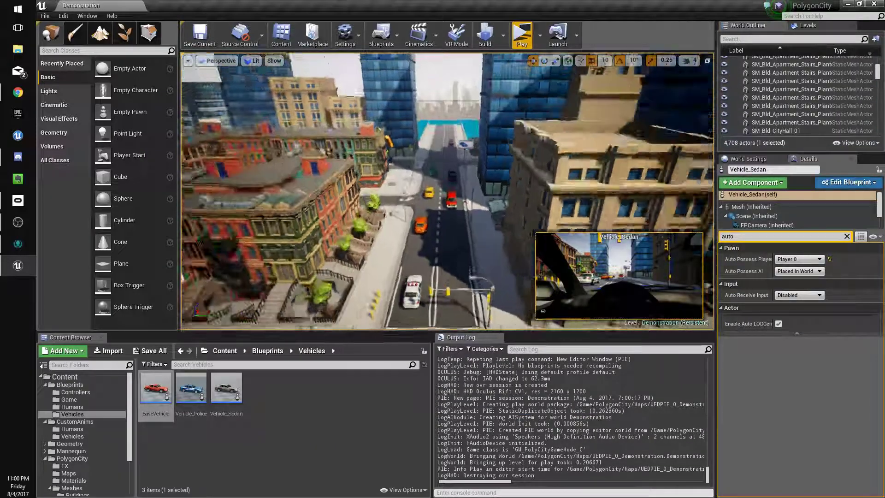
click(44, 15)
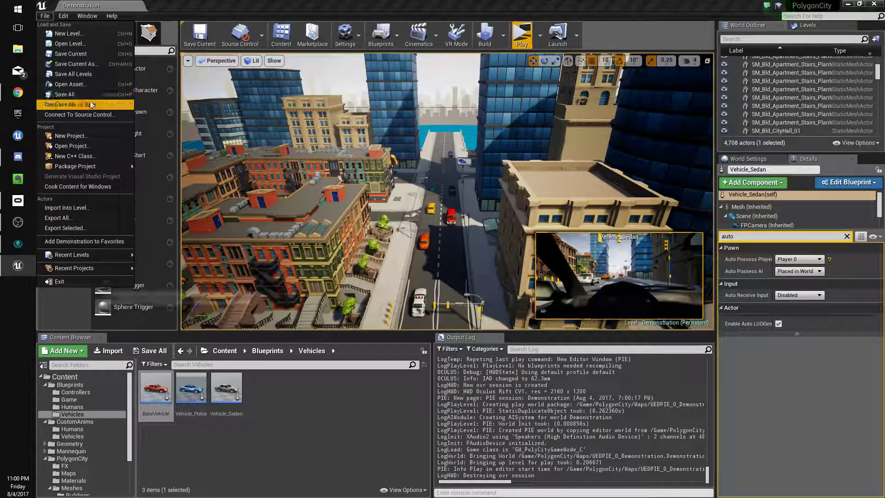